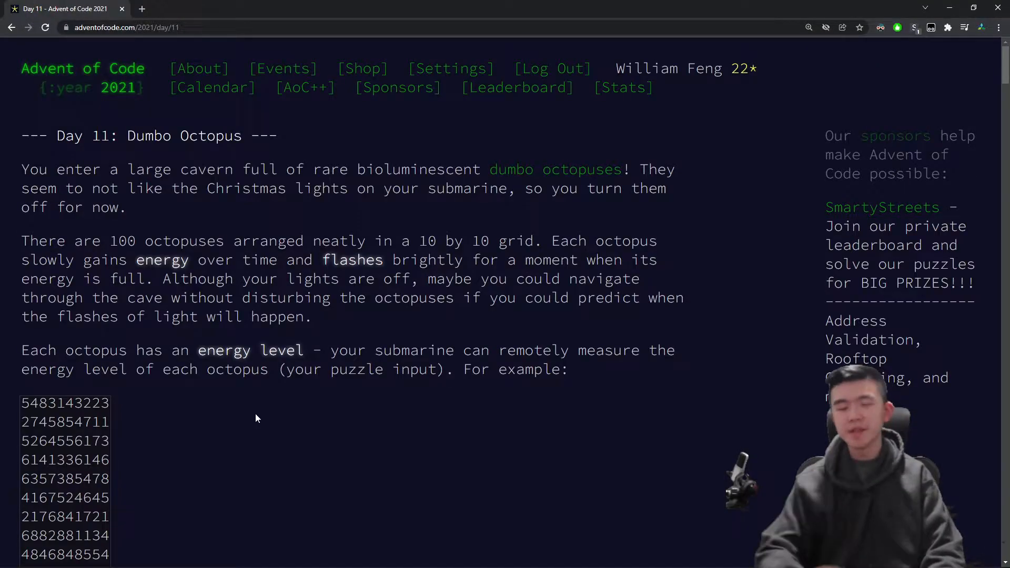
Step: Highlight the example energy-level grid and read down to the flash-cascade step rules
scroll(down, 3)
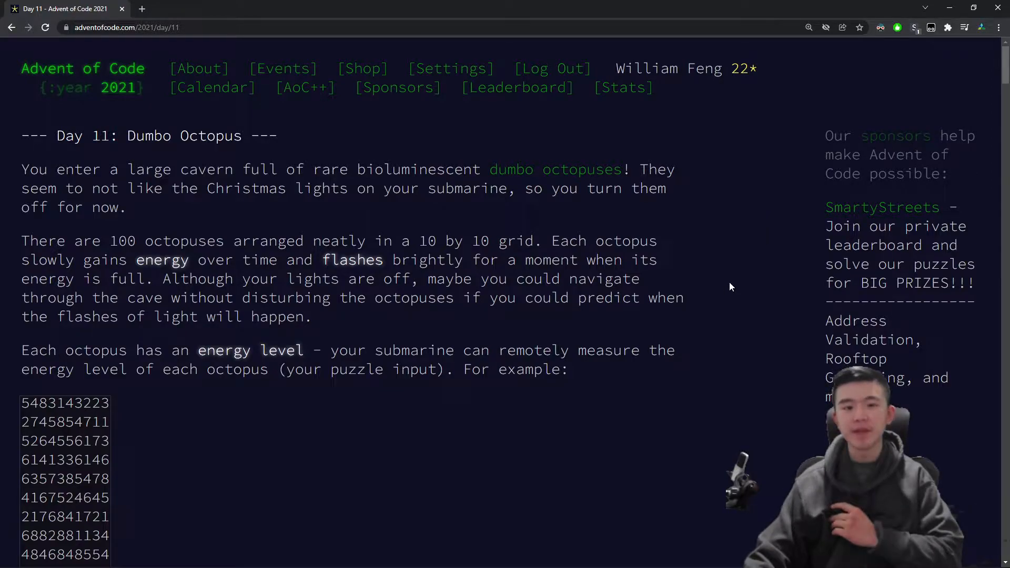
scroll(down, 3)
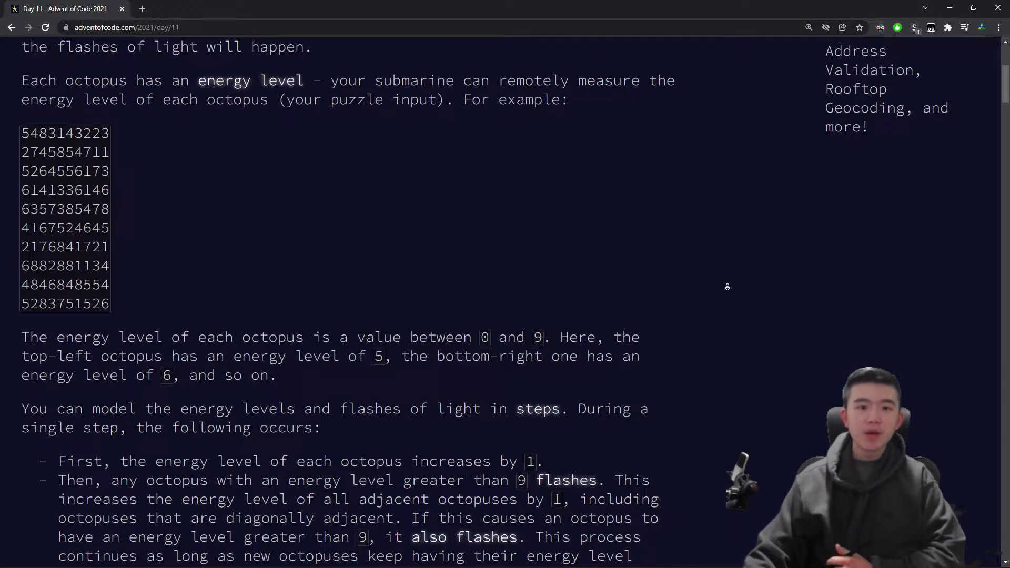
drag(21, 133, 109, 303)
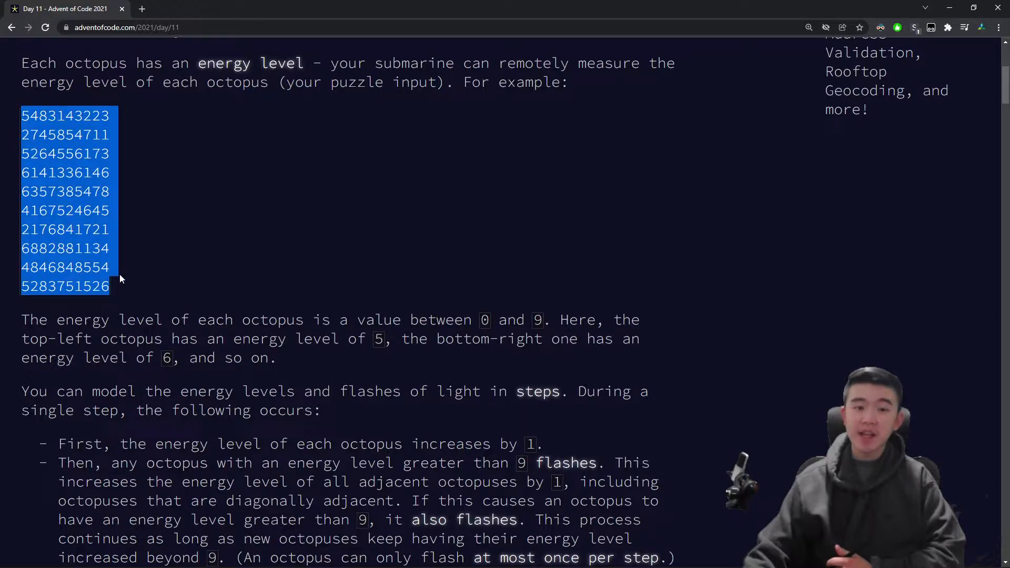
mouse_move(315, 271)
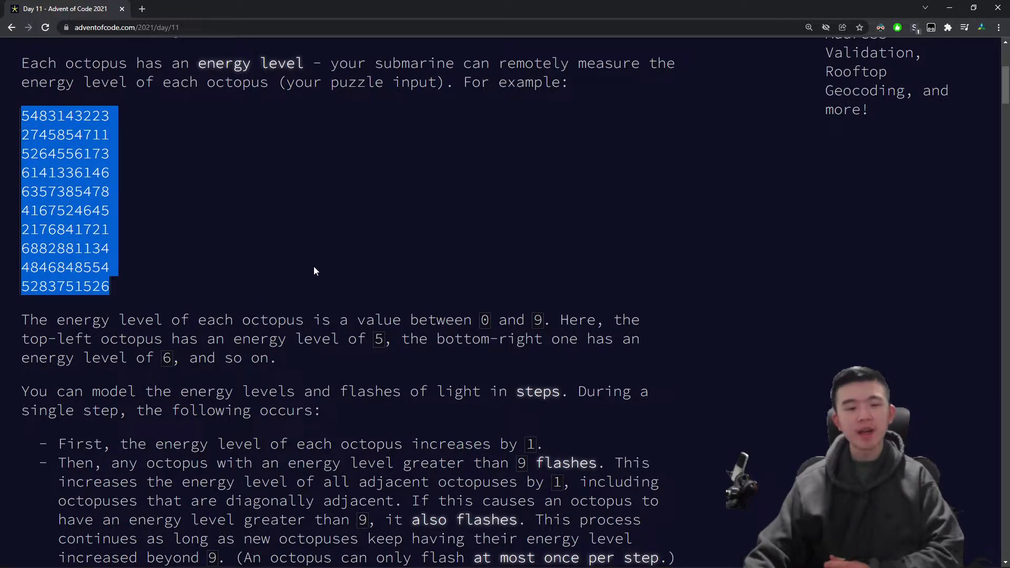
scroll(down, 3)
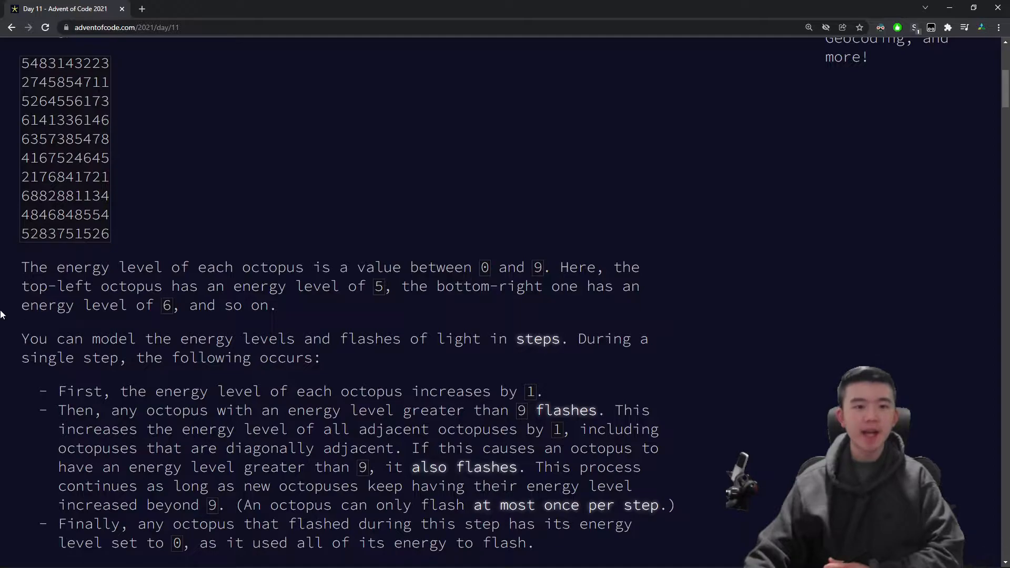
scroll(down, 3)
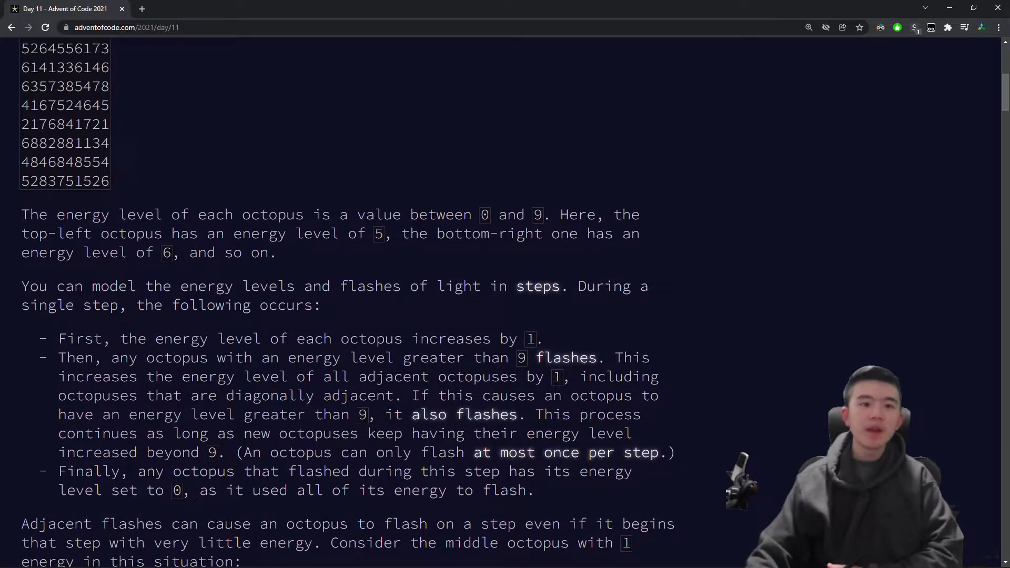
mouse_move(243, 134)
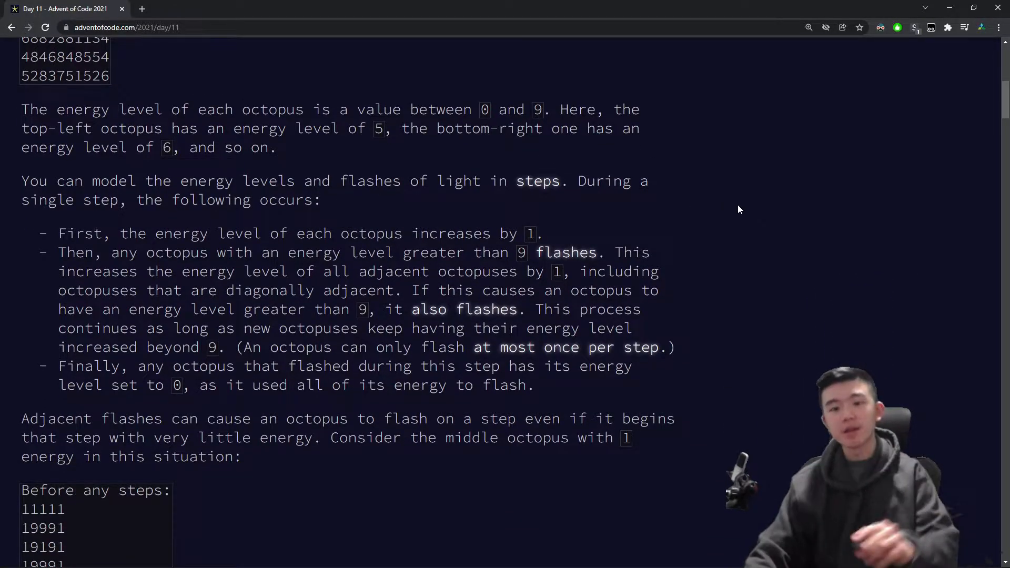
mouse_move(748, 224)
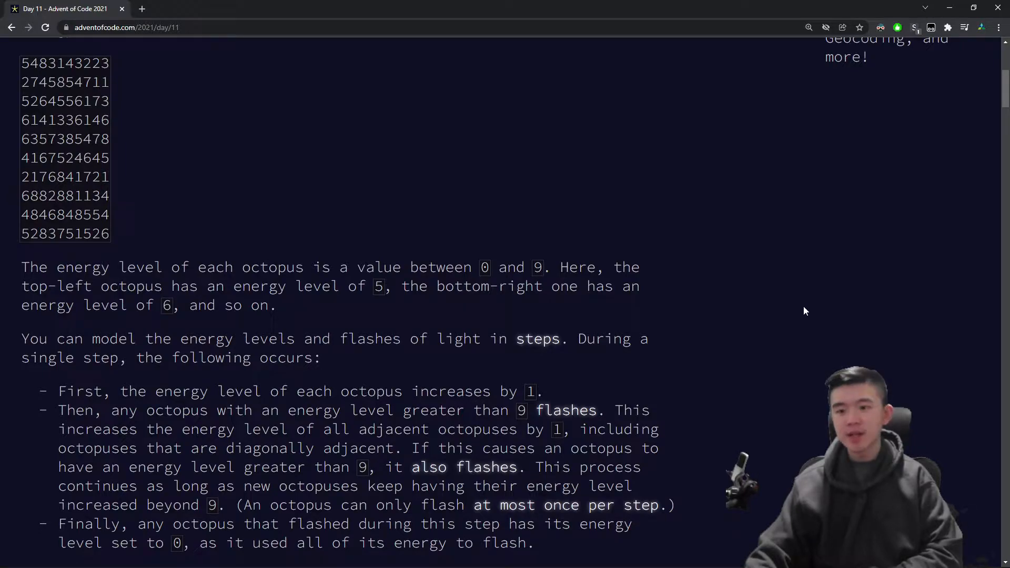
scroll(down, 3)
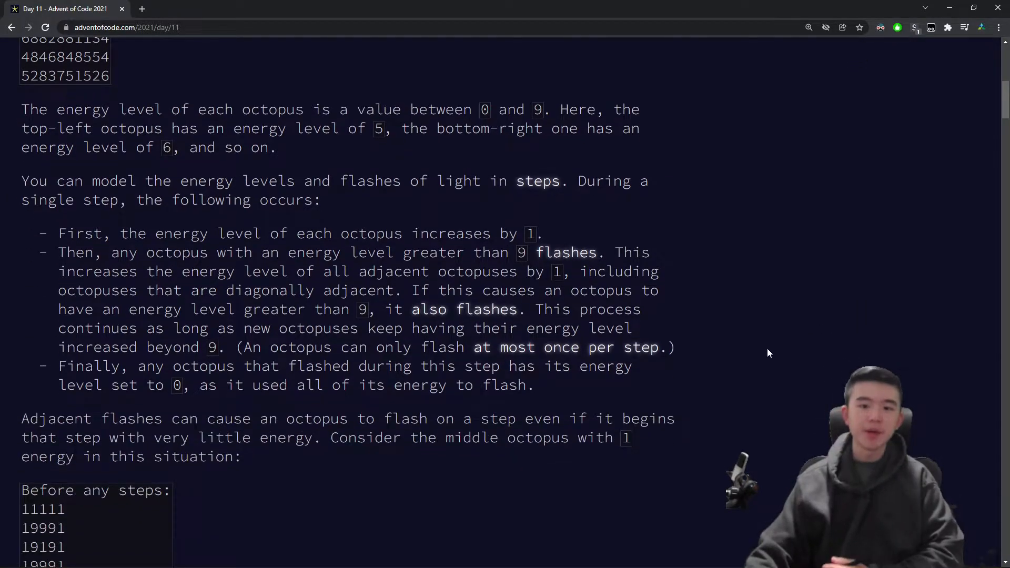
scroll(down, 3)
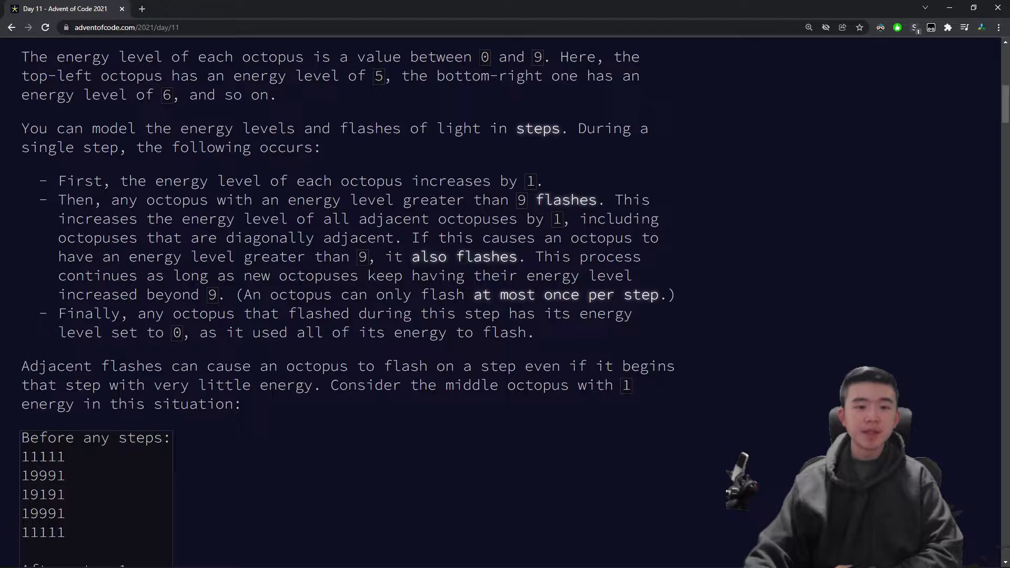
mouse_move(624, 334)
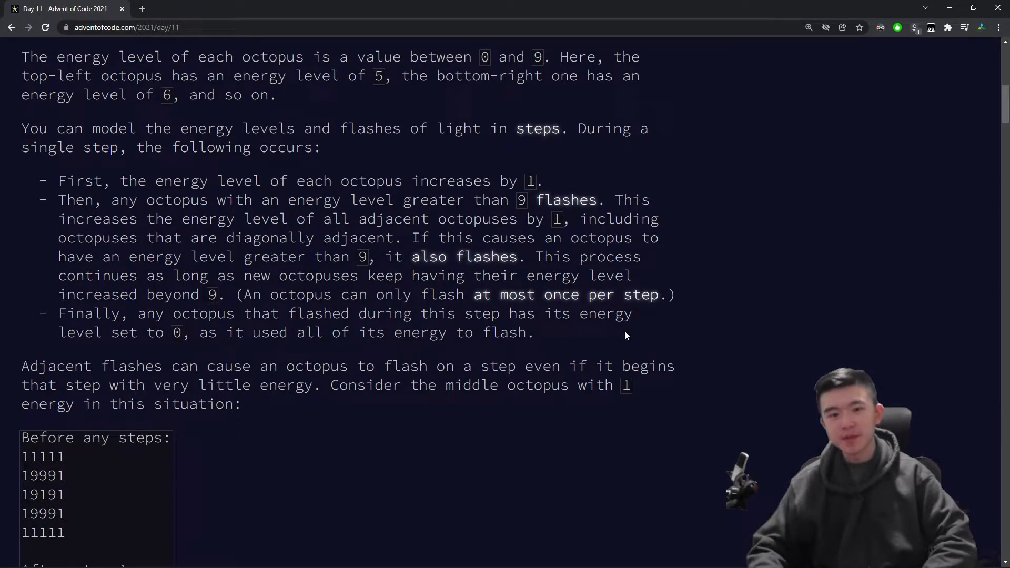
scroll(down, 3)
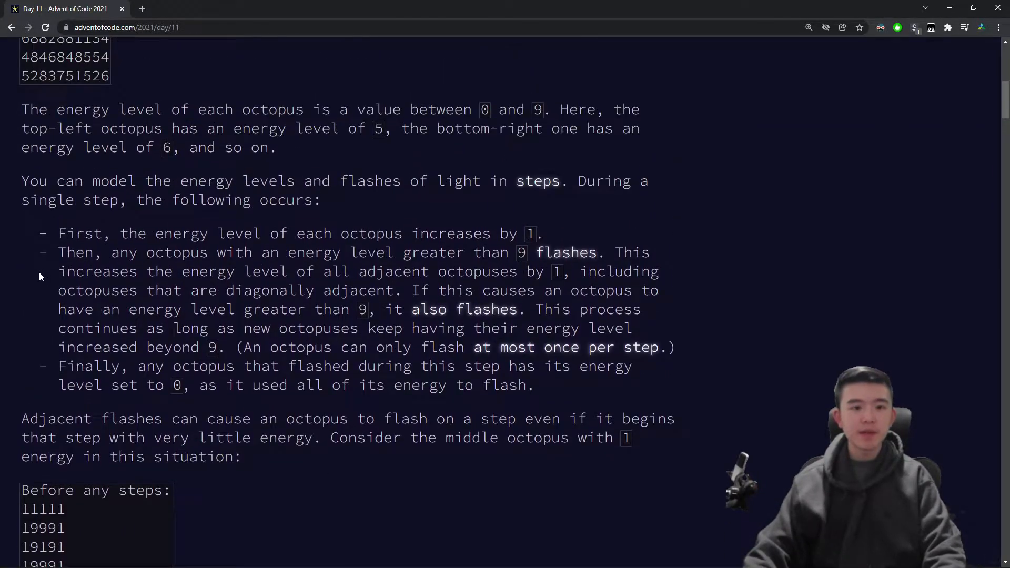
Step: Read the larger example through to 1656 flashes after 100 steps, then switch to day_11_p1.py
scroll(down, 3)
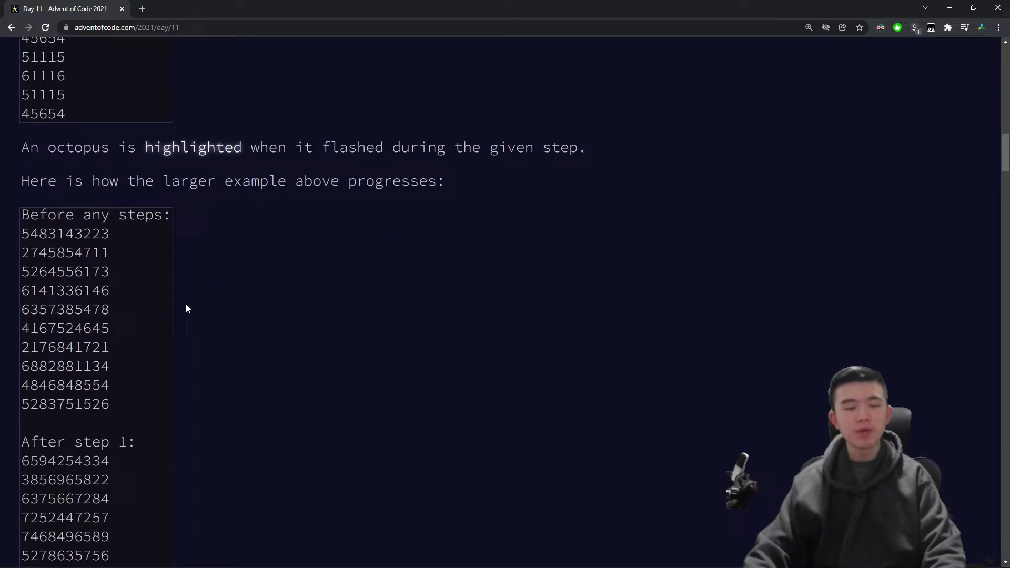
scroll(down, 3)
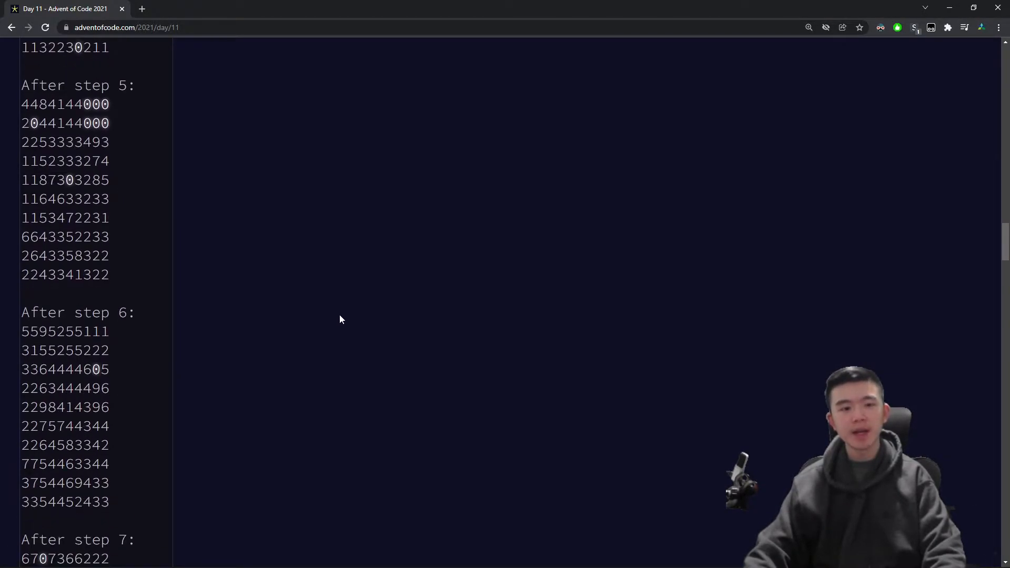
scroll(down, 3)
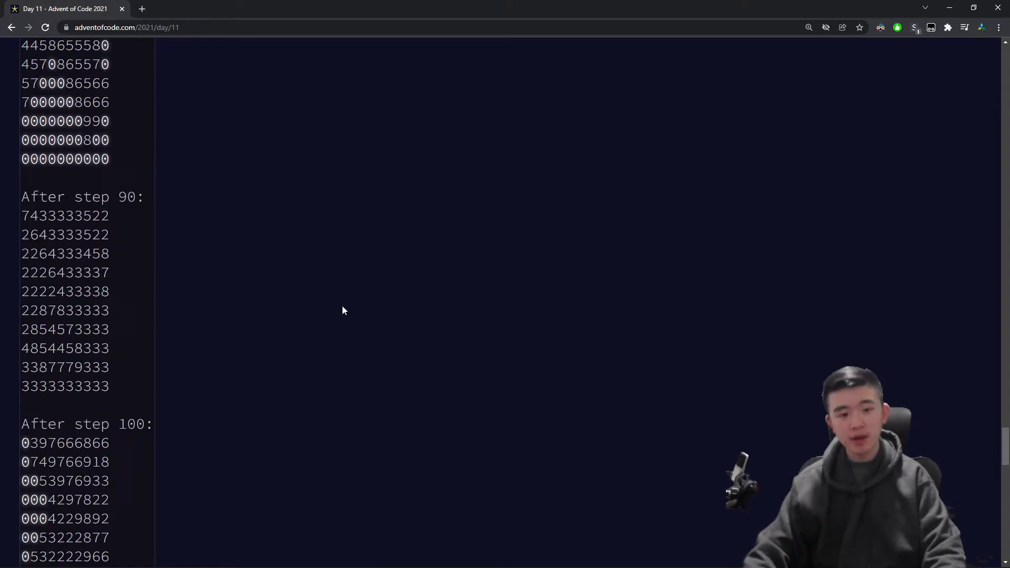
scroll(down, 3)
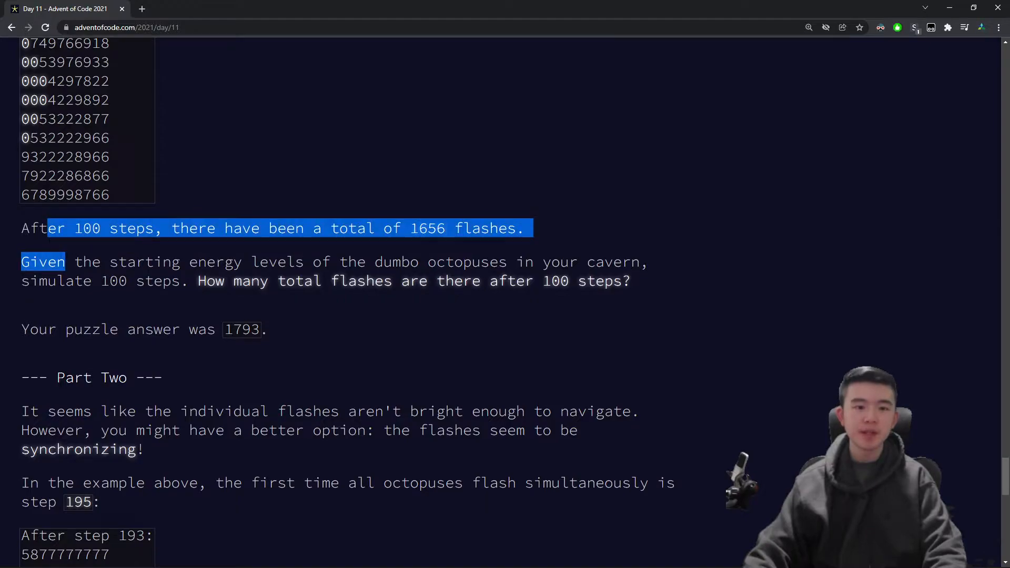
scroll(down, 3)
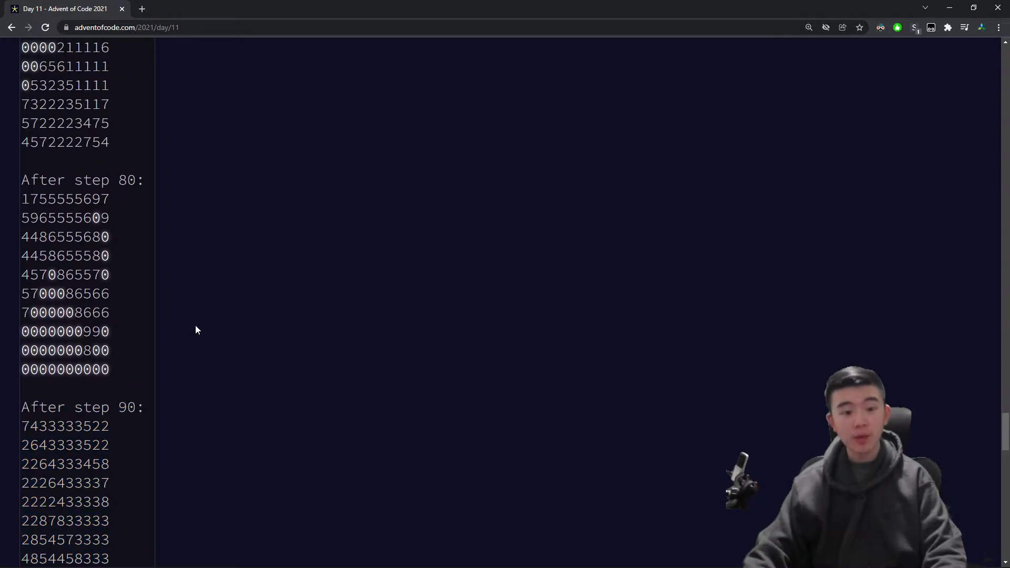
scroll(down, 3)
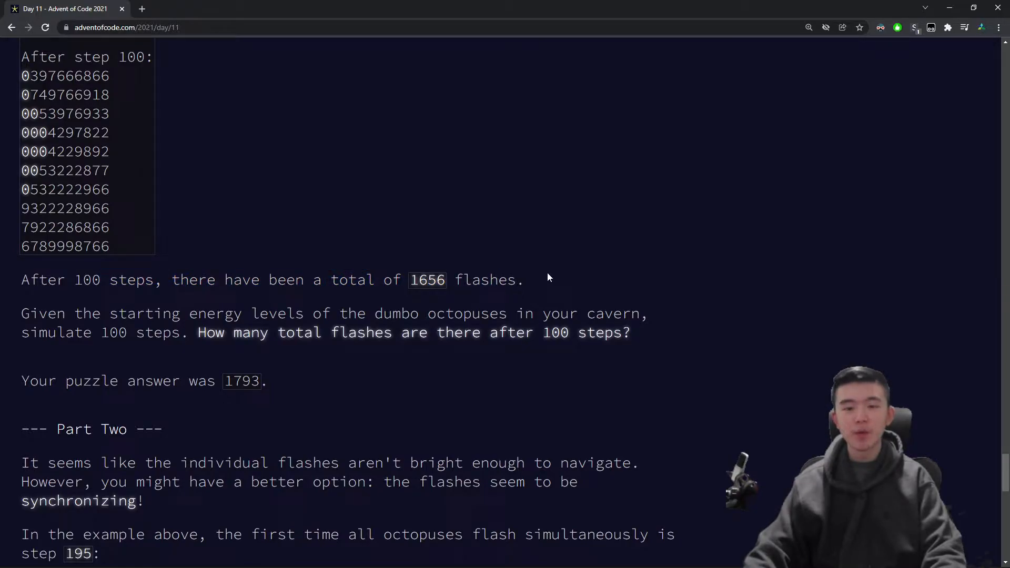
scroll(down, 3)
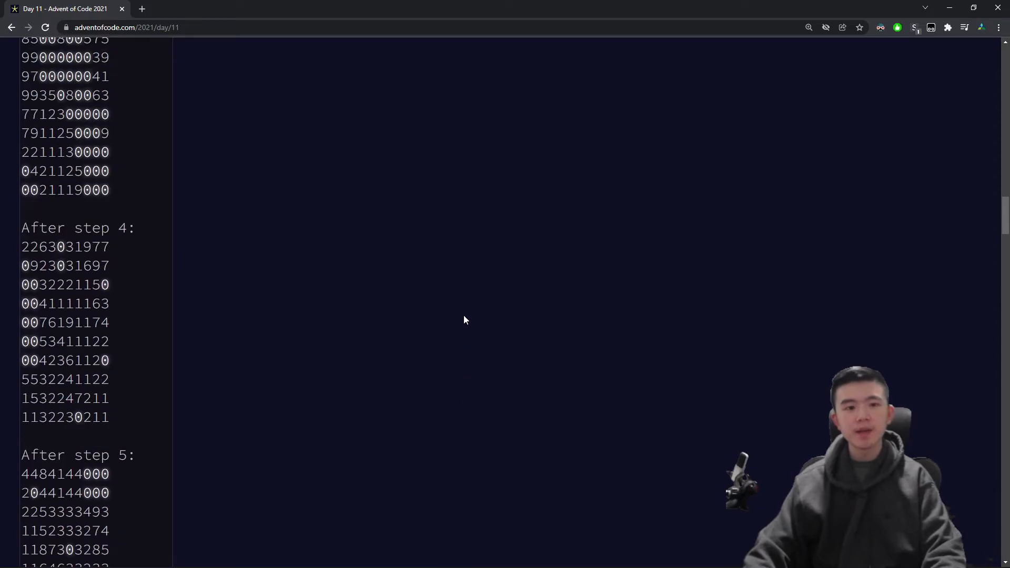
scroll(up, 3)
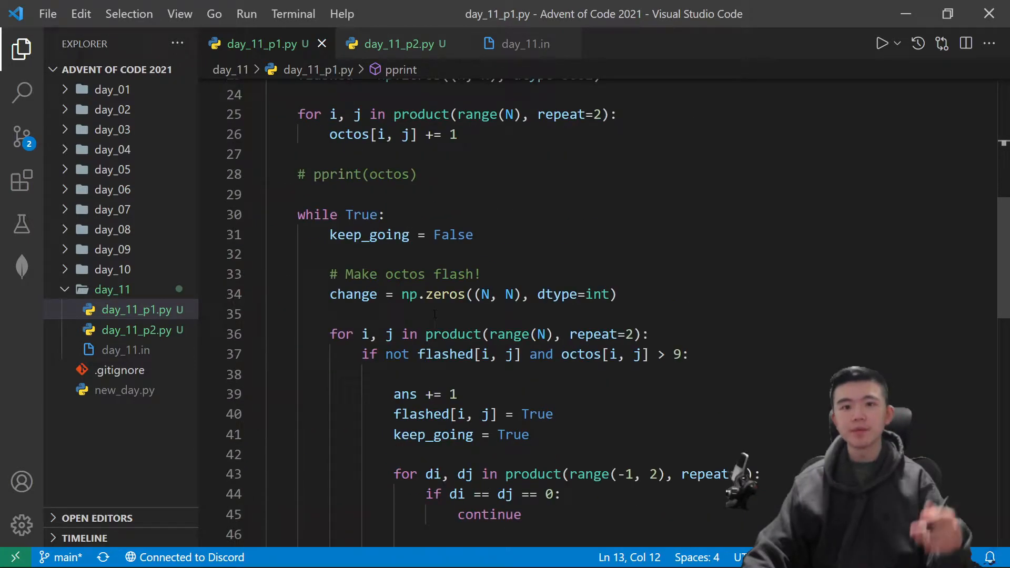
scroll(down, 3)
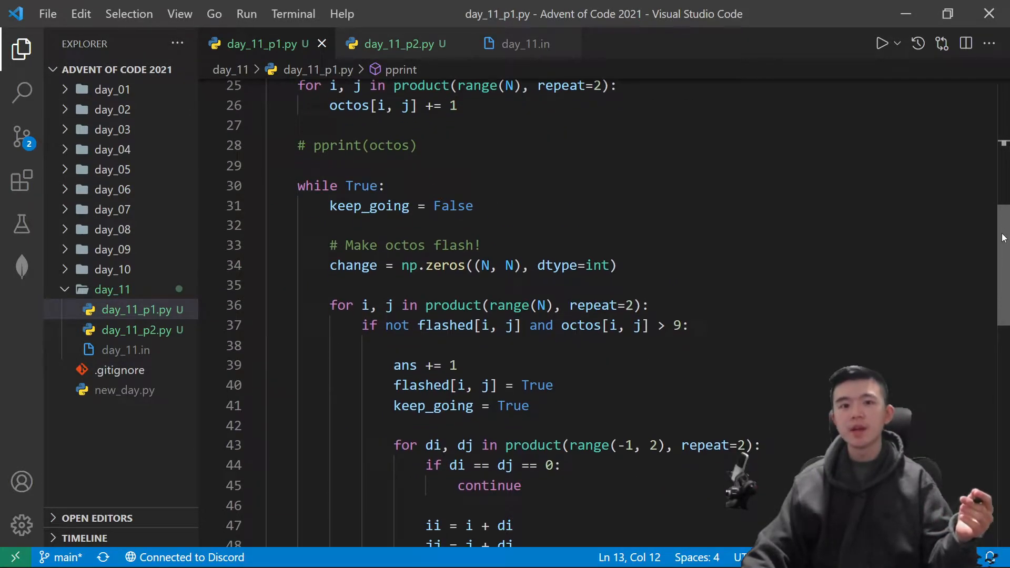
key(alt+tab)
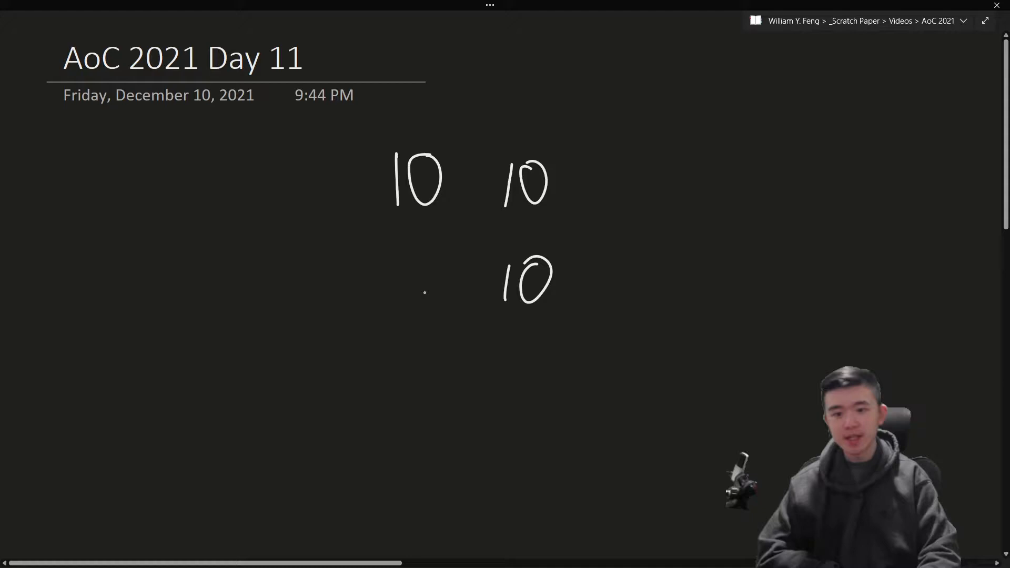
Step: Pen a handwritten 10 on the OneNote Day 11 page
drag(400, 264, 444, 297)
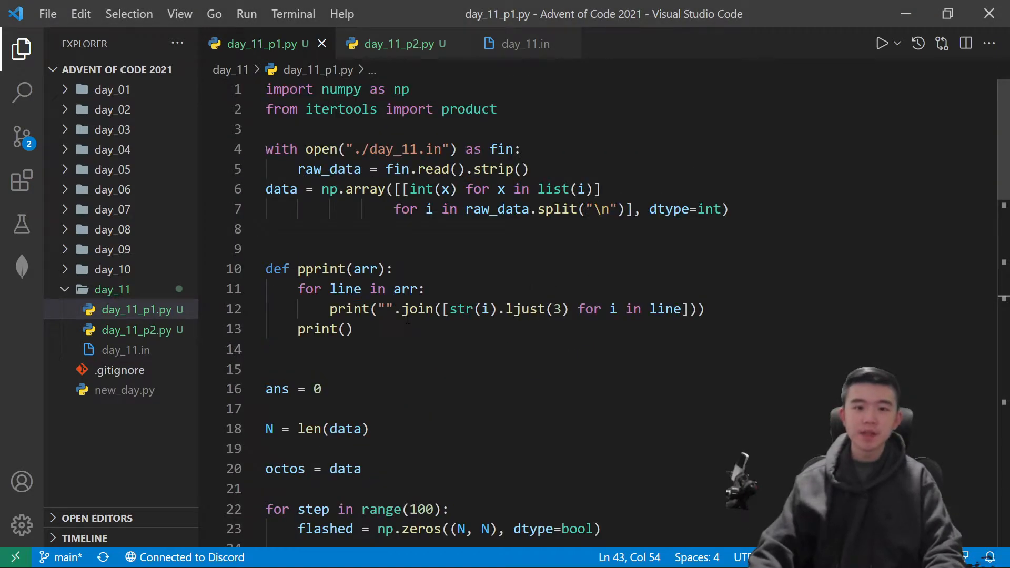
Step: Delete the pprint helper function from day_11_p1.py and day_11_p2.py
drag(395, 268, 354, 330)
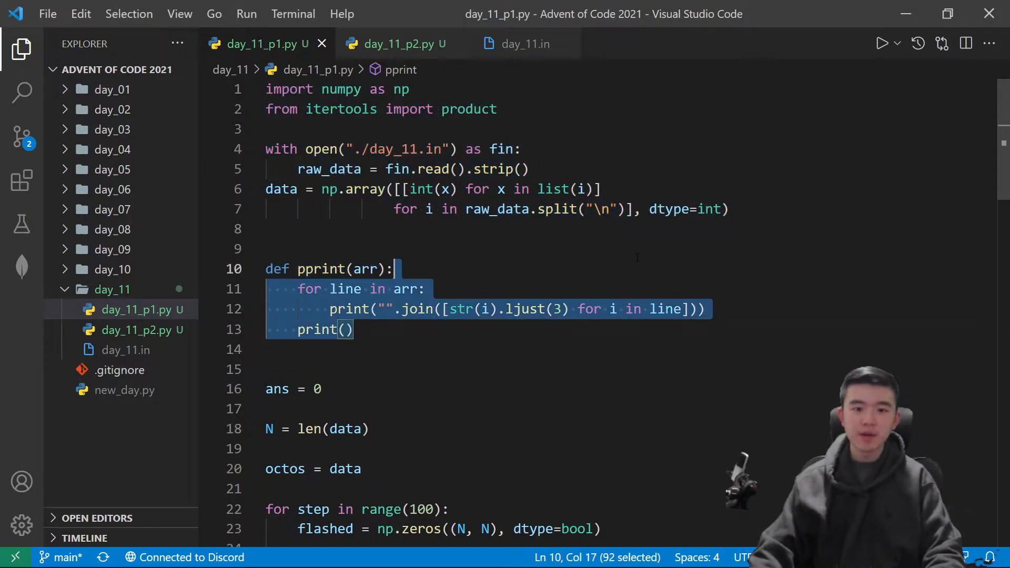
click(391, 44)
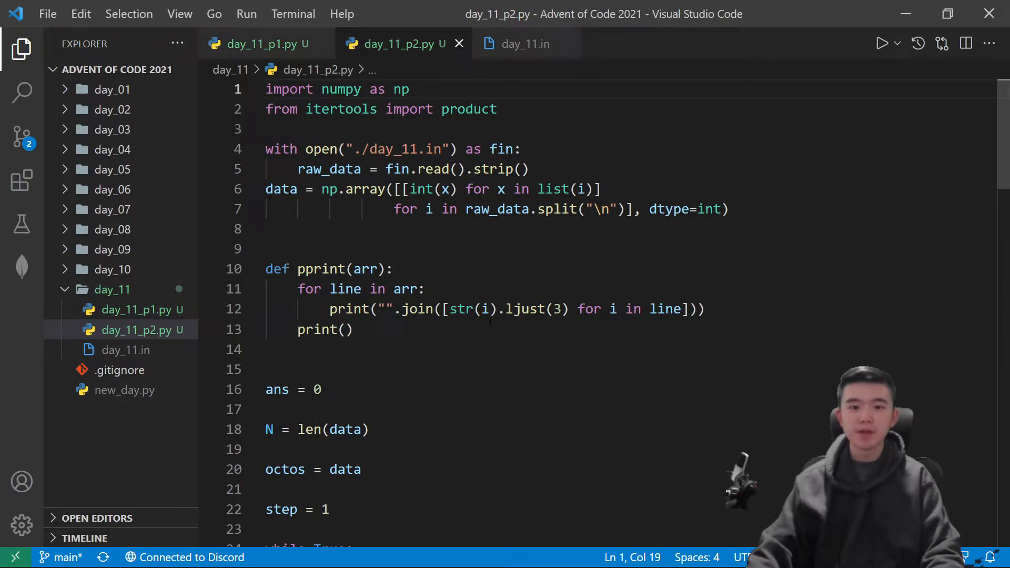
key(Delete)
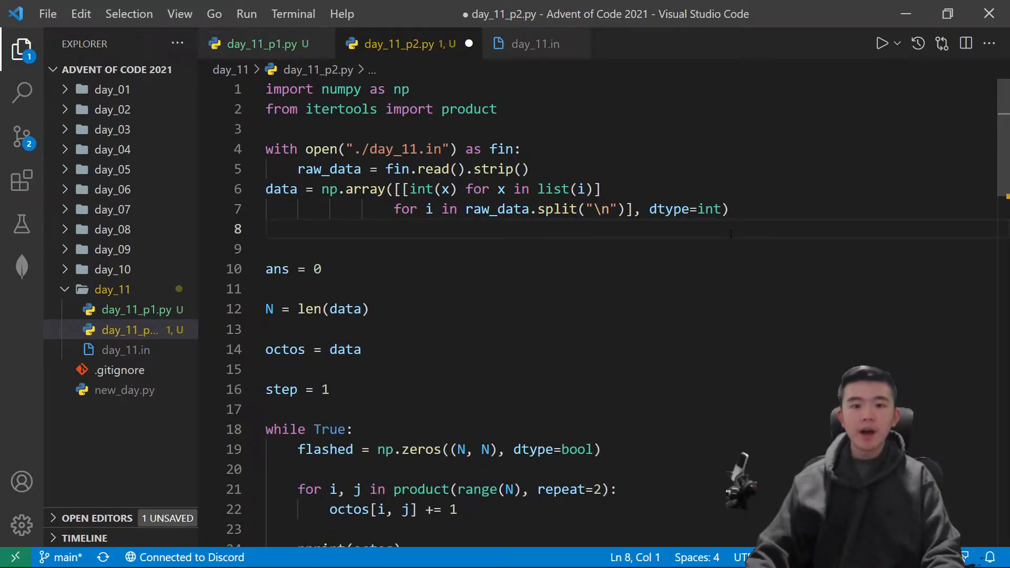
click(258, 44)
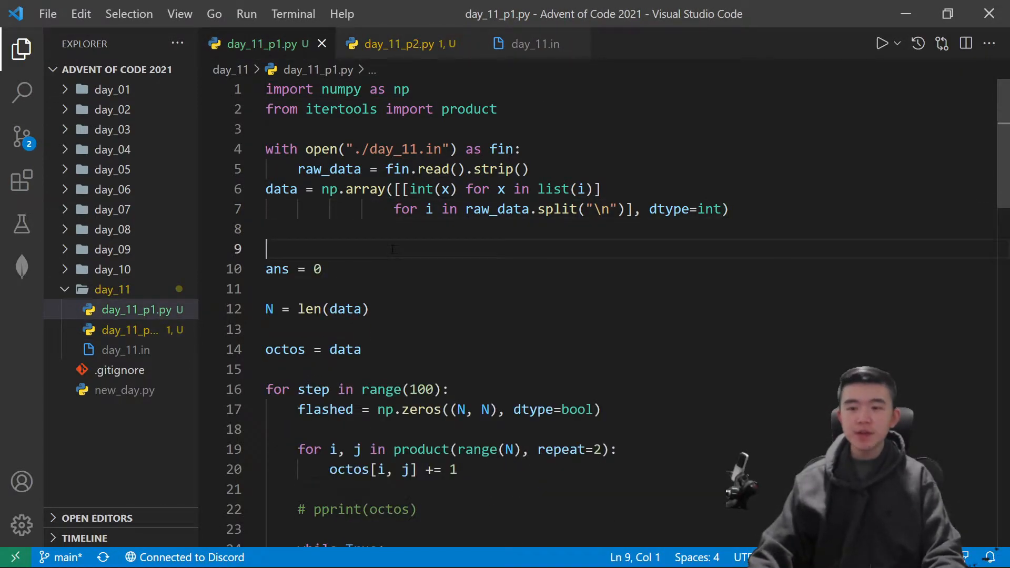
click(400, 44)
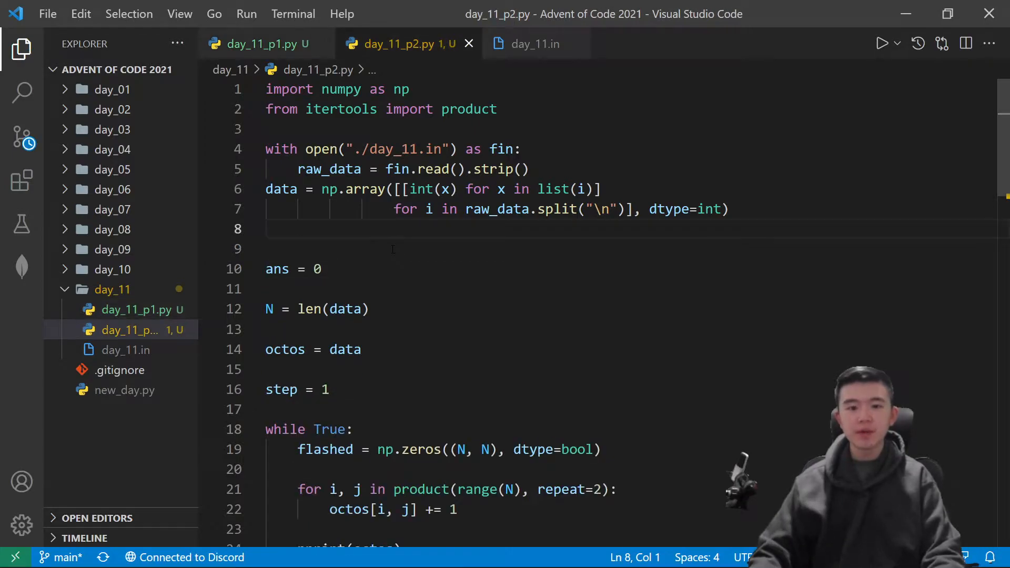
click(261, 44)
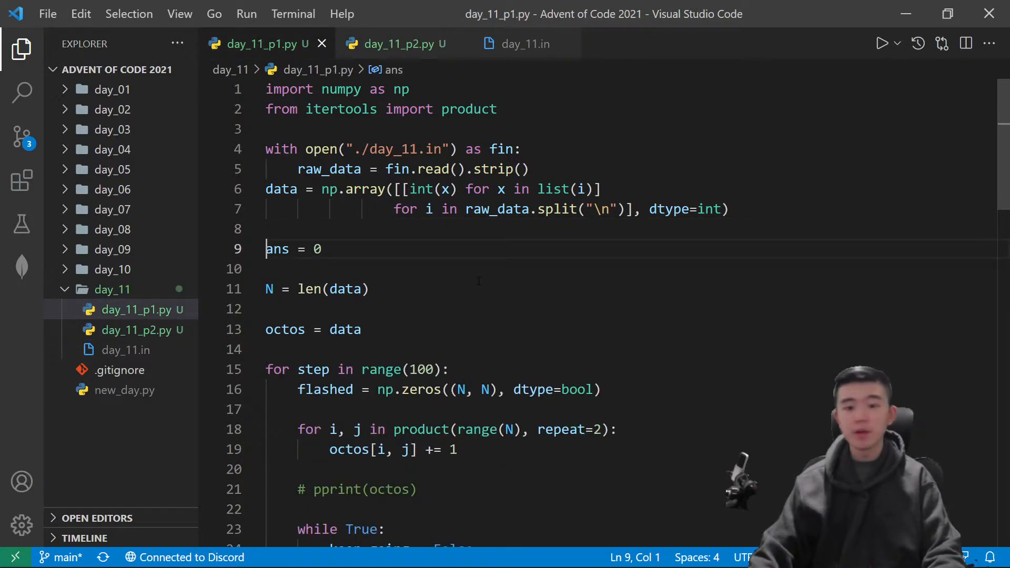
Step: Remove the commented-out '# pprint(octos)' call from the part 1 script
scroll(down, 3)
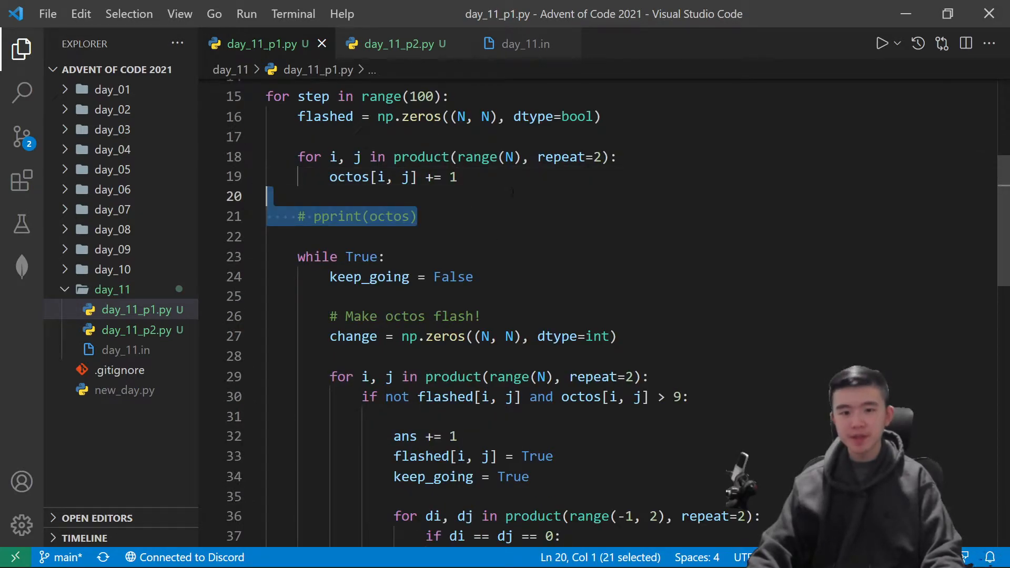
scroll(down, 3)
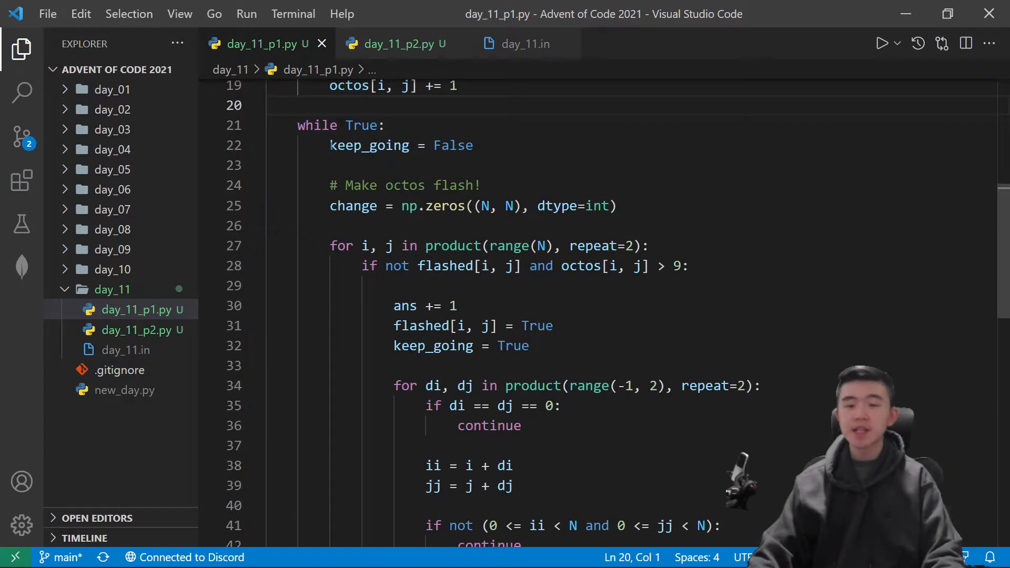
scroll(down, 3)
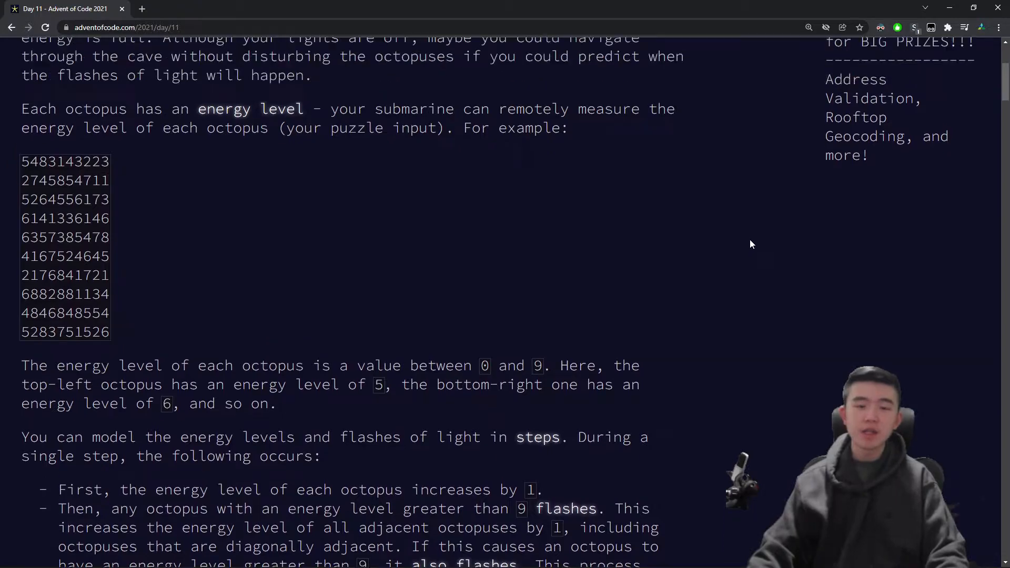
scroll(down, 3)
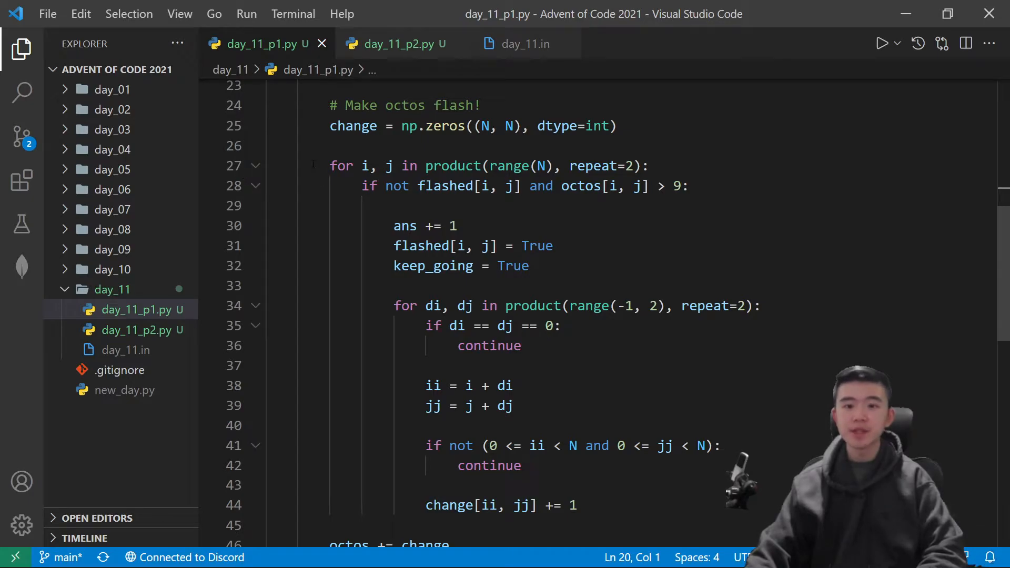
drag(362, 186, 664, 185)
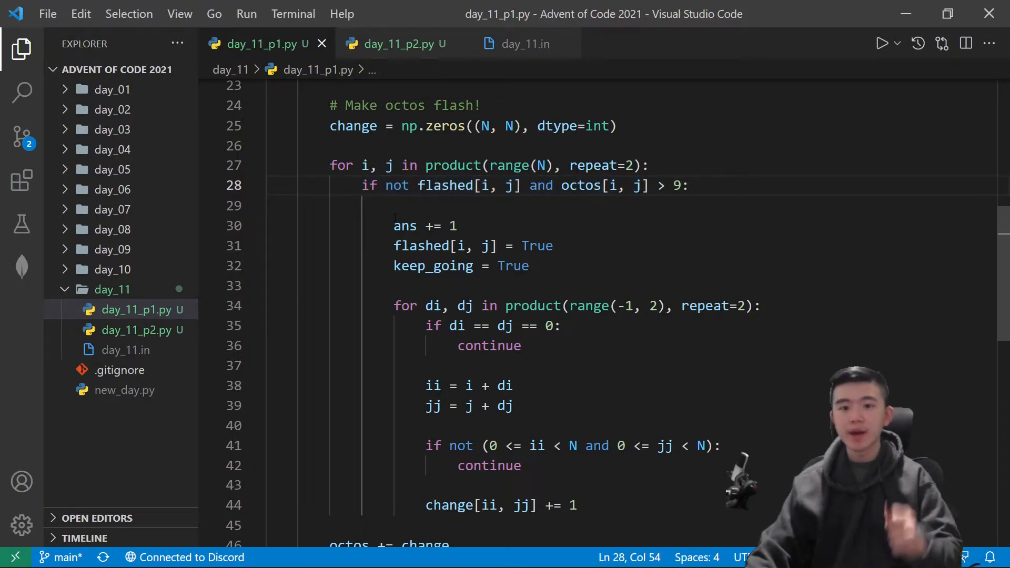
drag(394, 225, 578, 460)
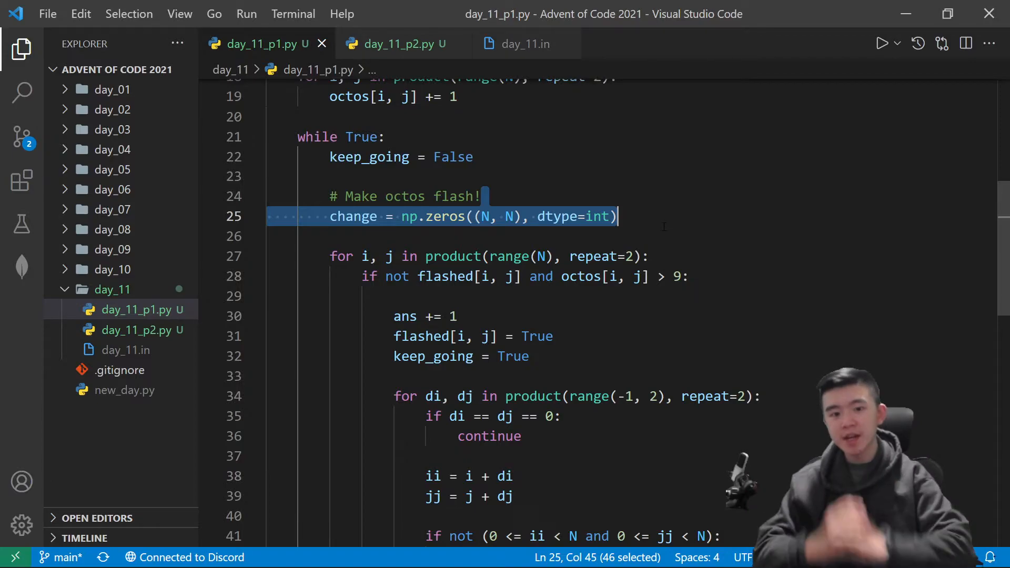
scroll(down, 3)
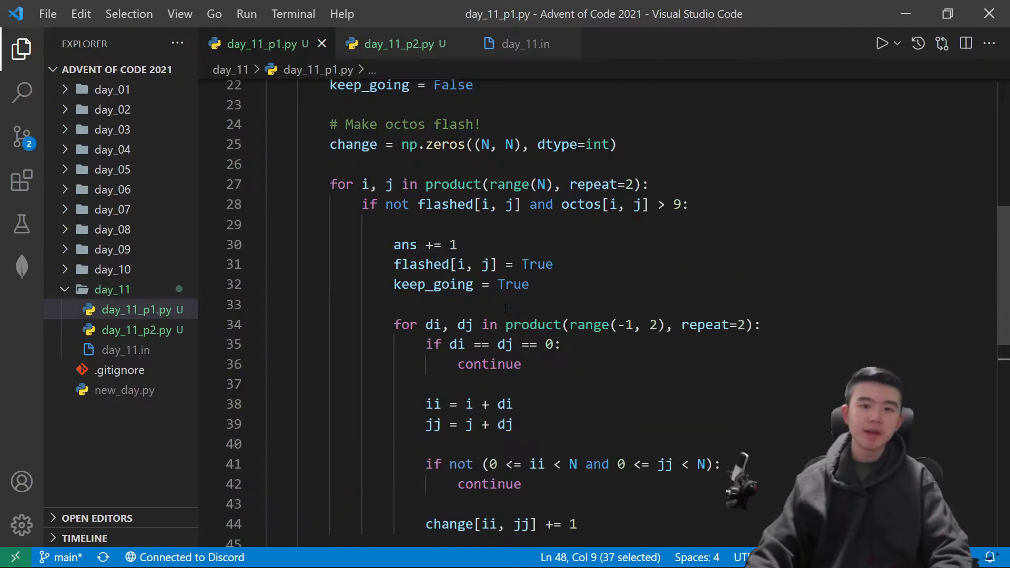
scroll(down, 3)
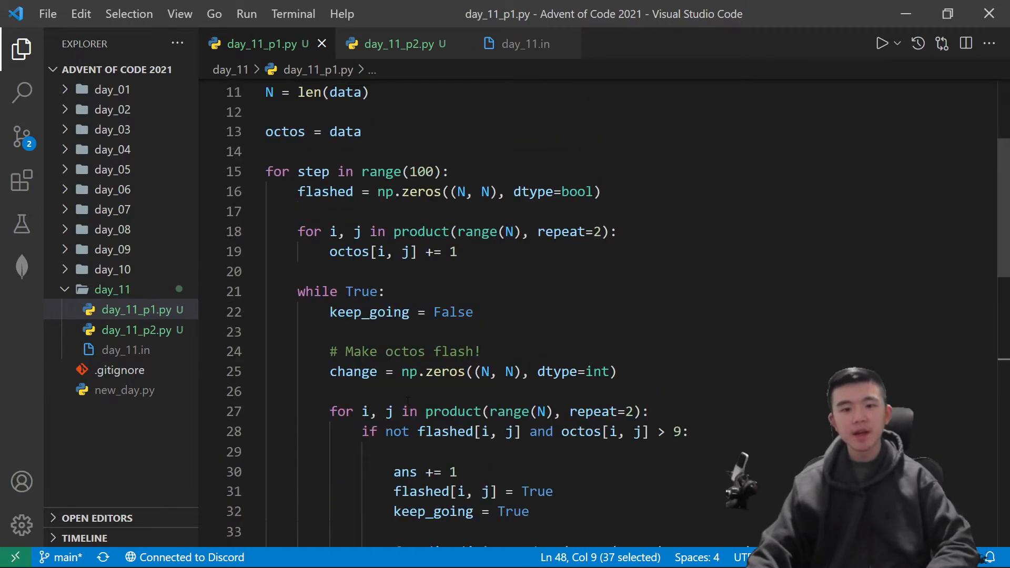
click(255, 201)
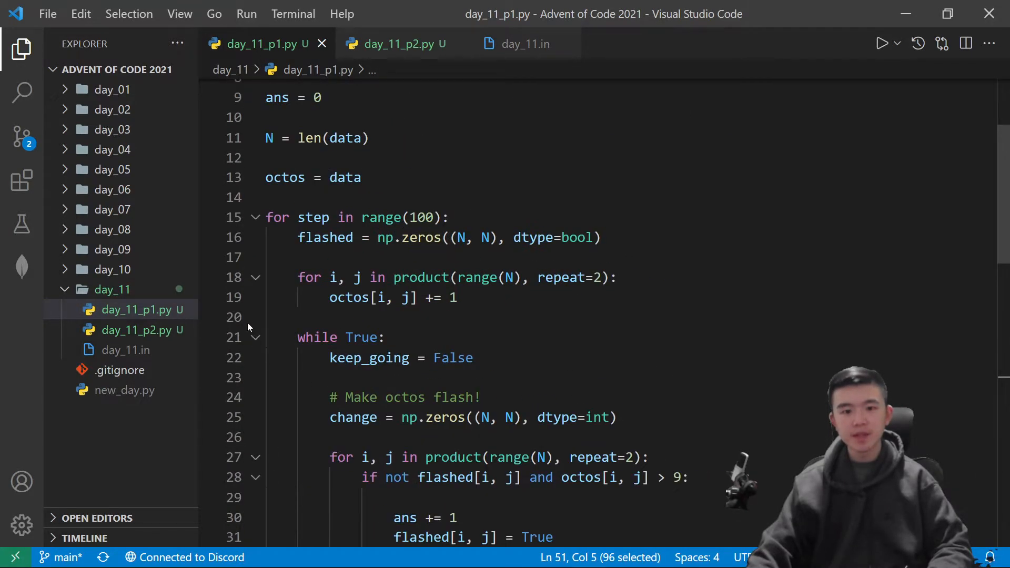
click(255, 246)
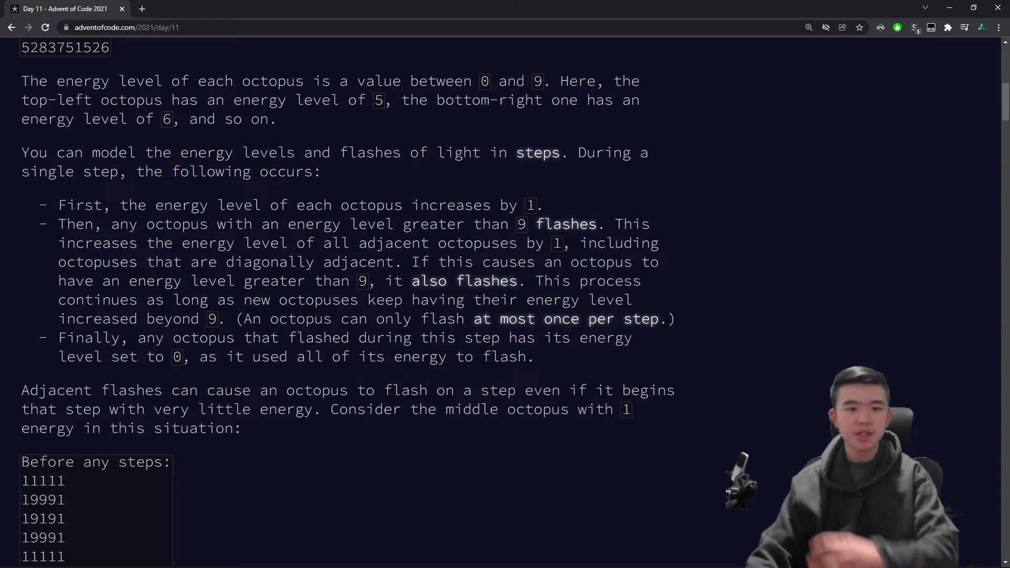
Step: Review Part Two's step-195 synchronized flash and answer 247, then open ncase.me/fireflies in a new tab
scroll(up, 3)
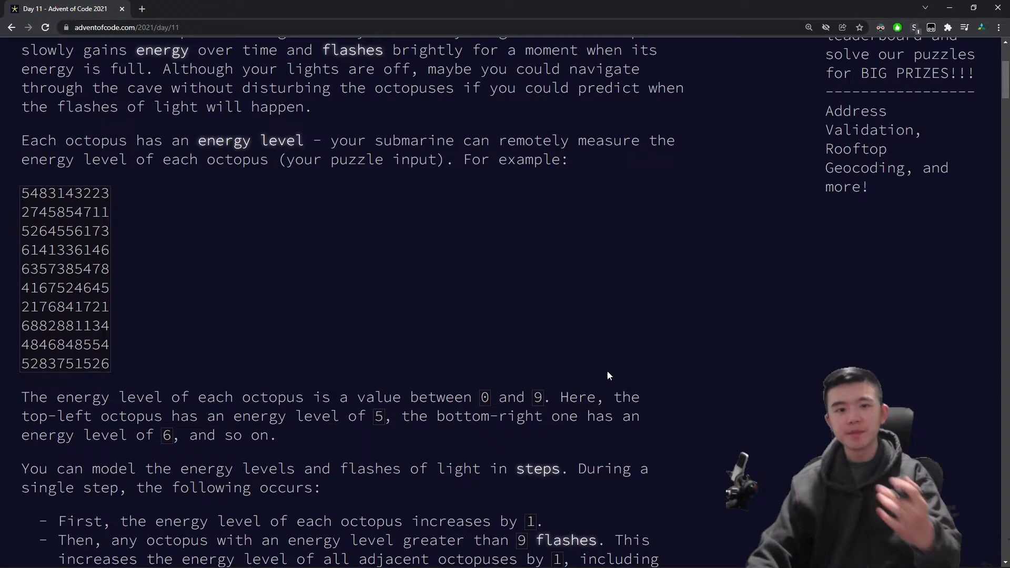
scroll(up, 3)
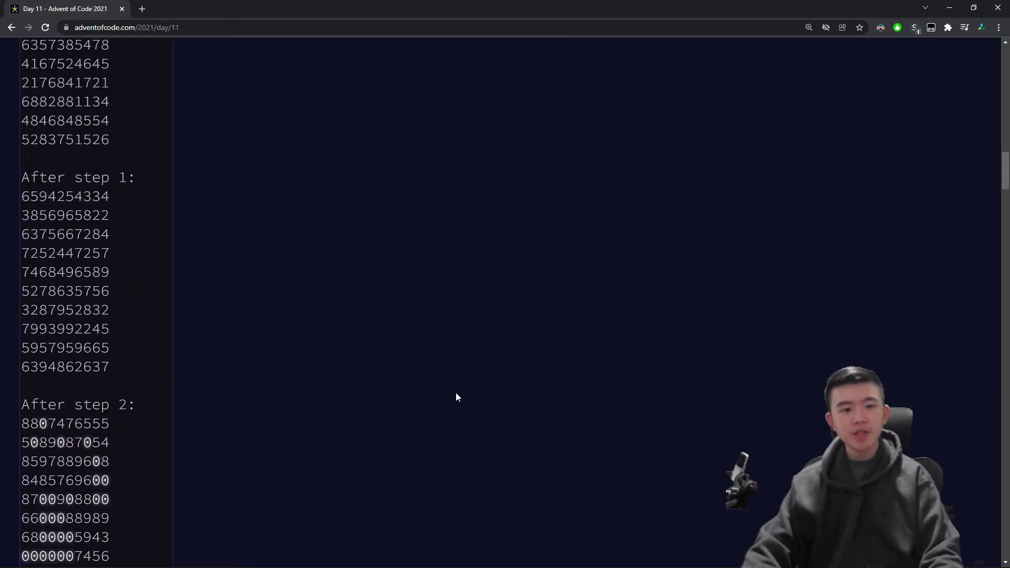
scroll(down, 3)
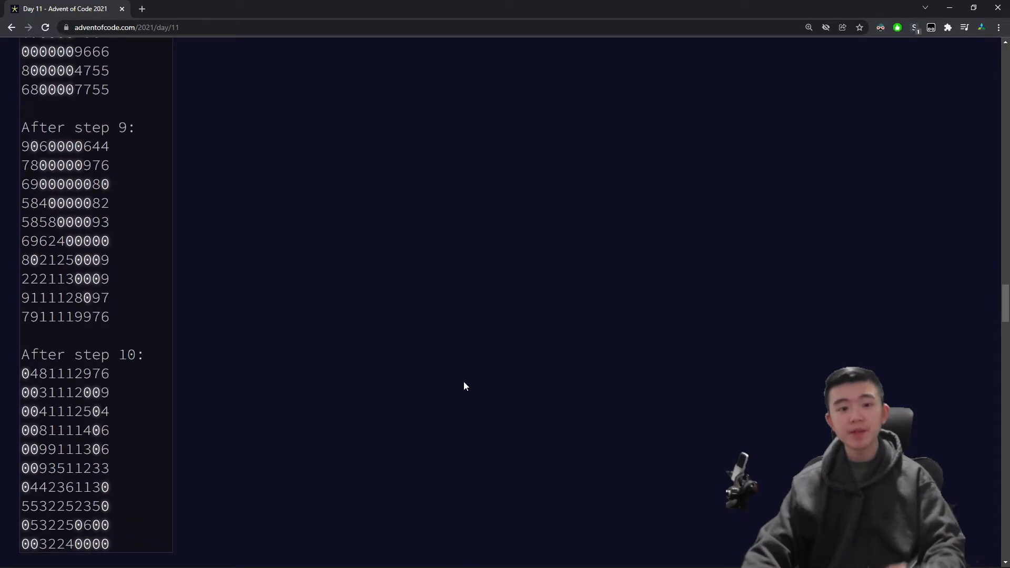
scroll(down, 3)
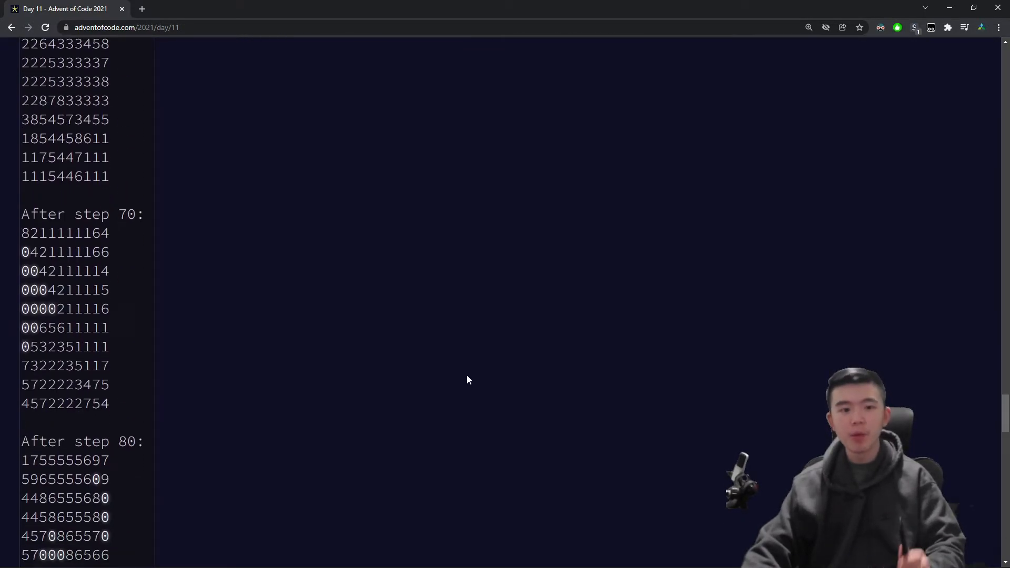
scroll(up, 3)
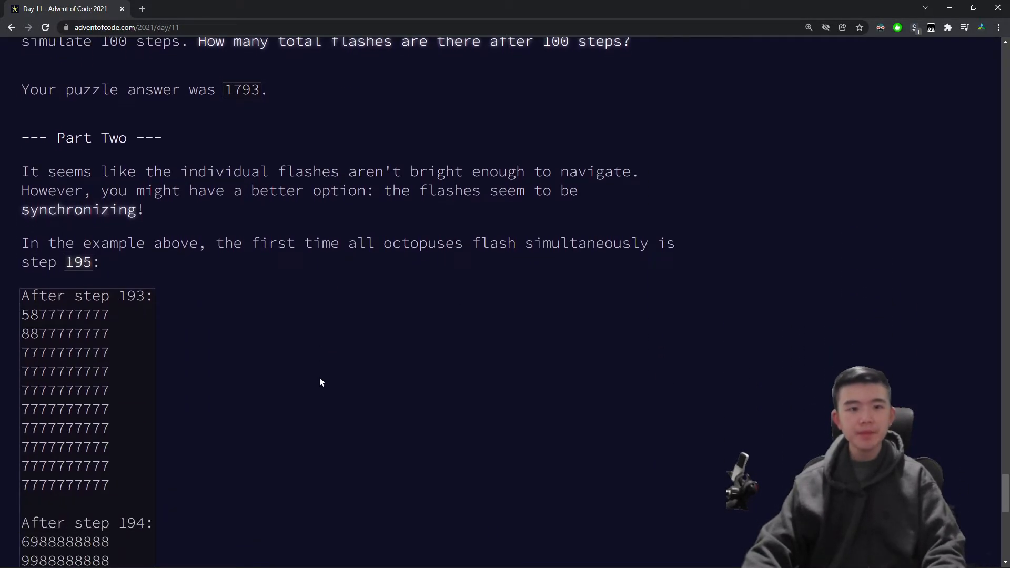
scroll(down, 3)
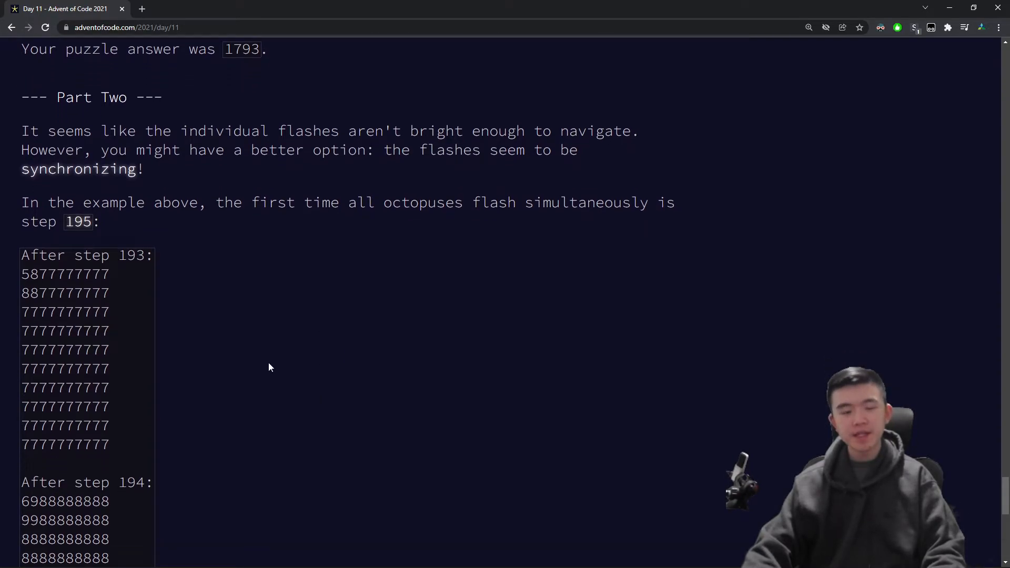
scroll(down, 3)
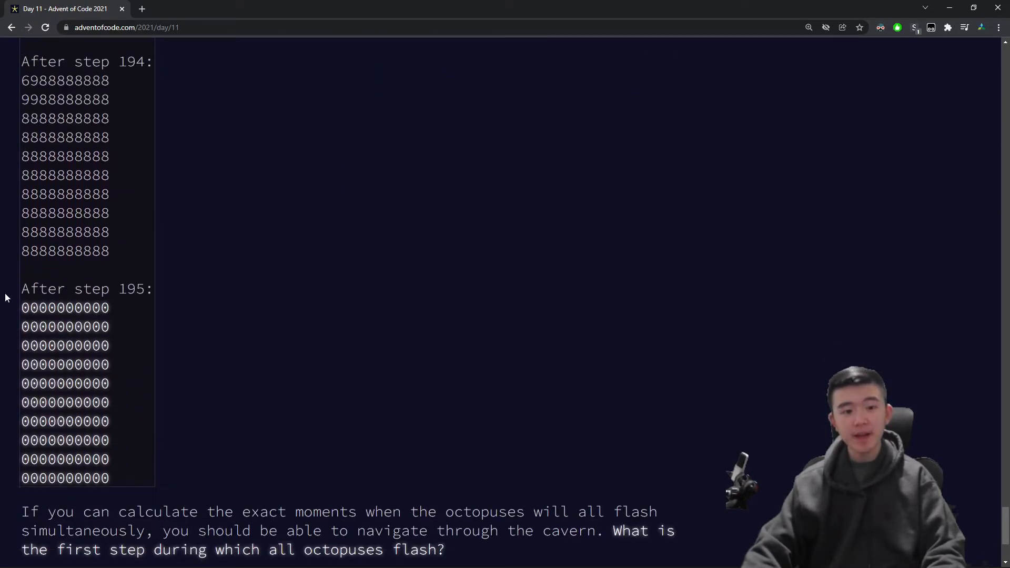
mouse_move(188, 394)
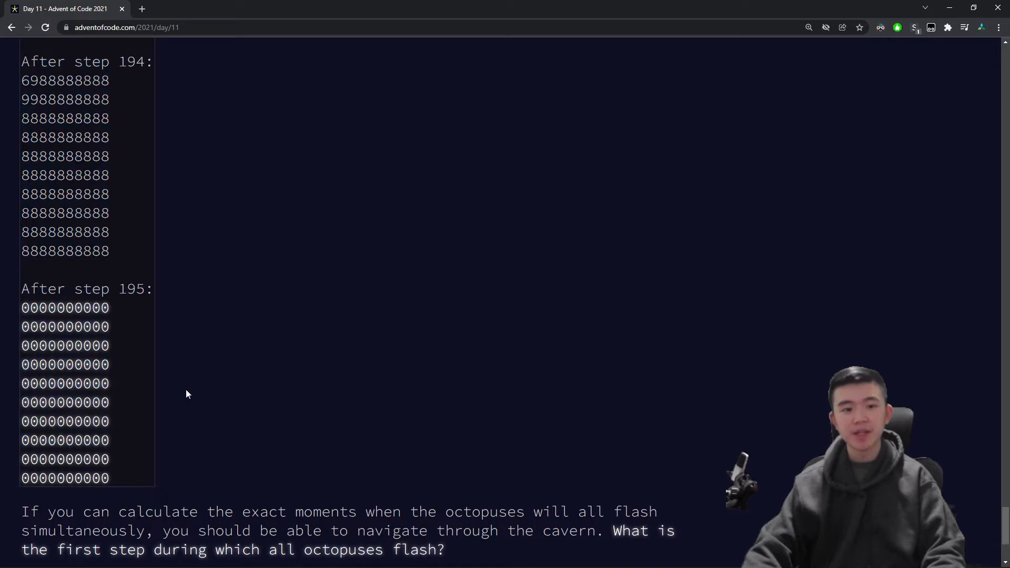
scroll(down, 3)
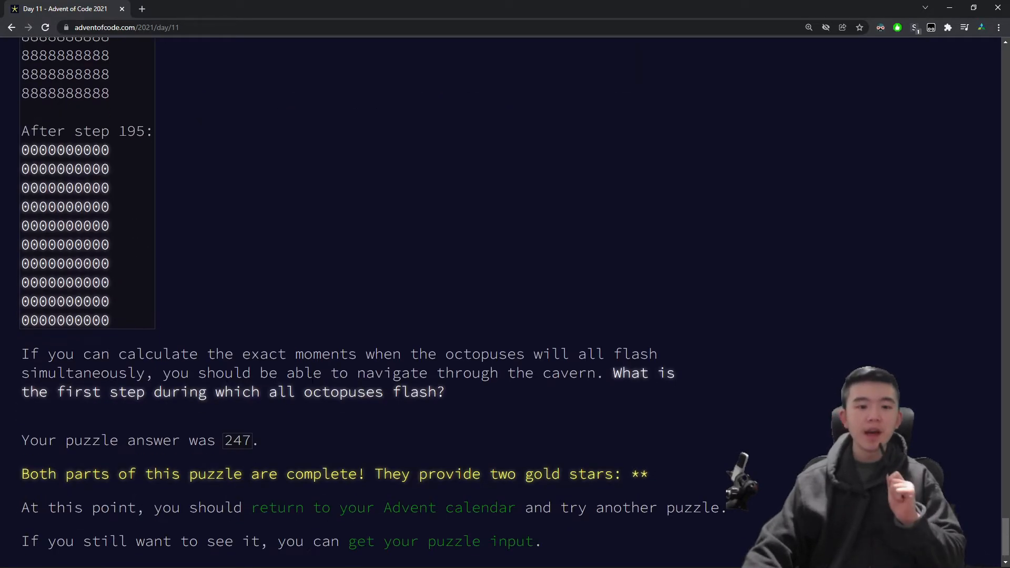
scroll(down, 3)
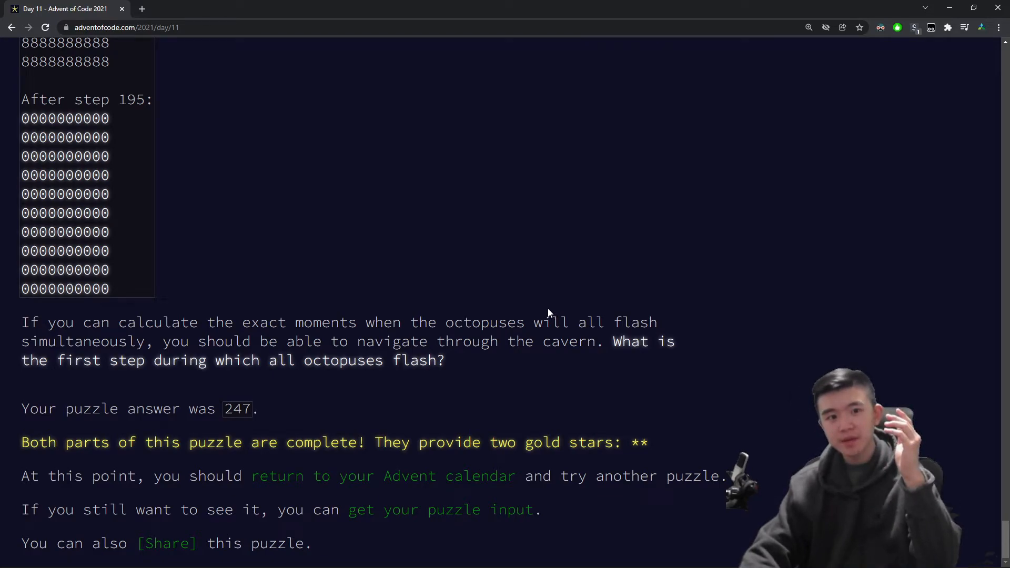
click(142, 8)
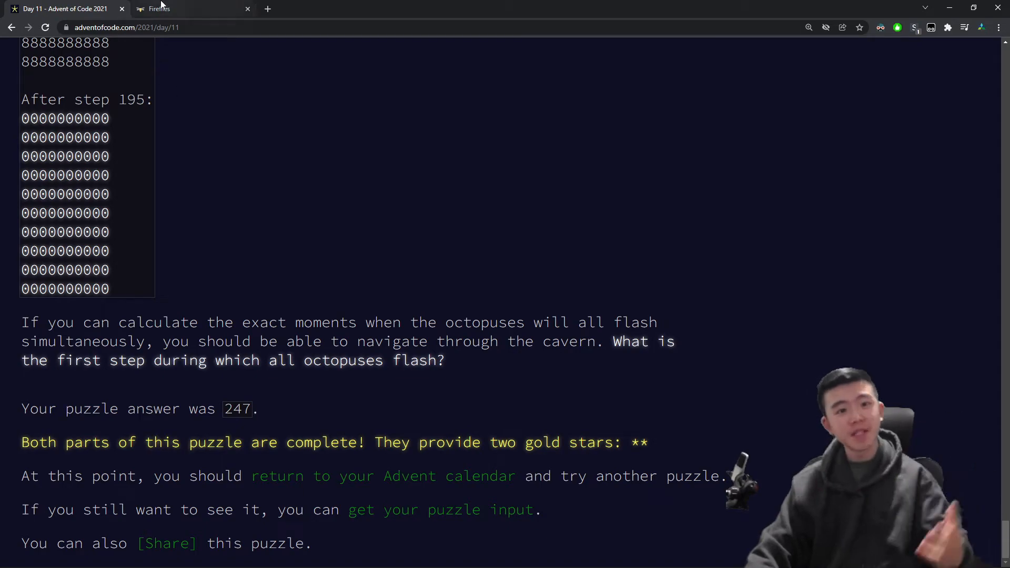
mouse_move(187, 9)
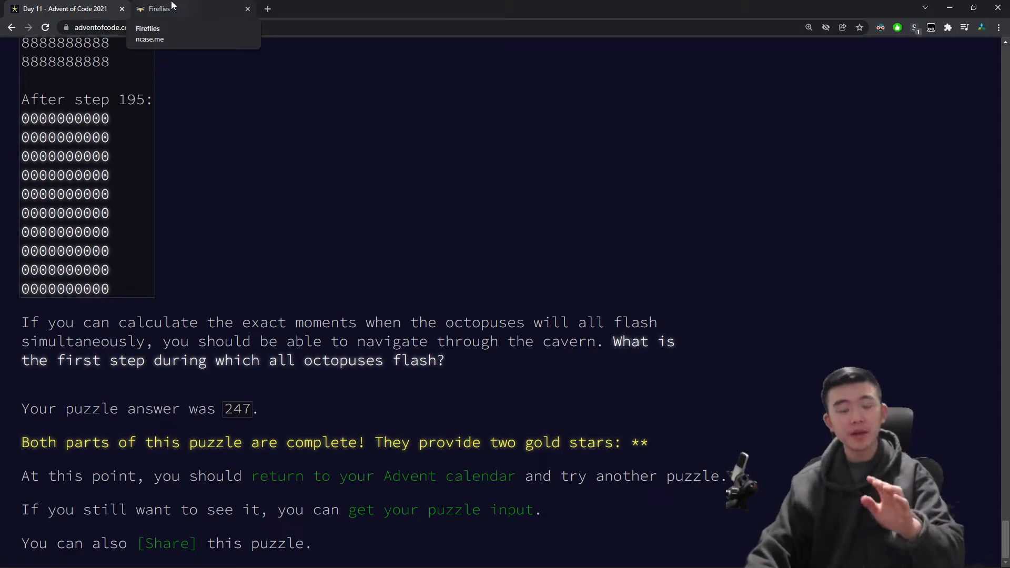
Step: Read the Fireflies article from the top down to the 'Nudge thy neighbor' toggle
click(187, 9)
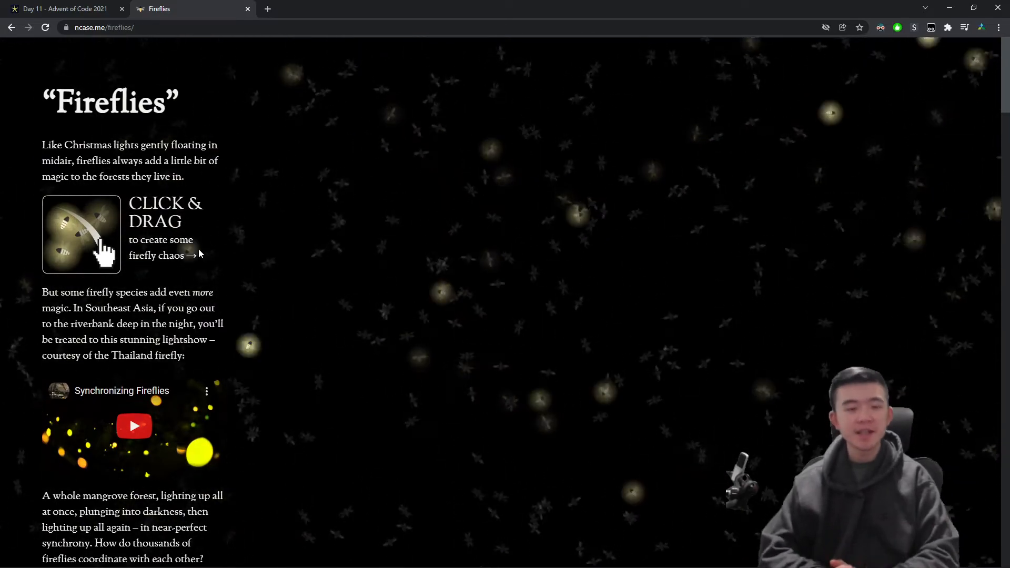
scroll(down, 3)
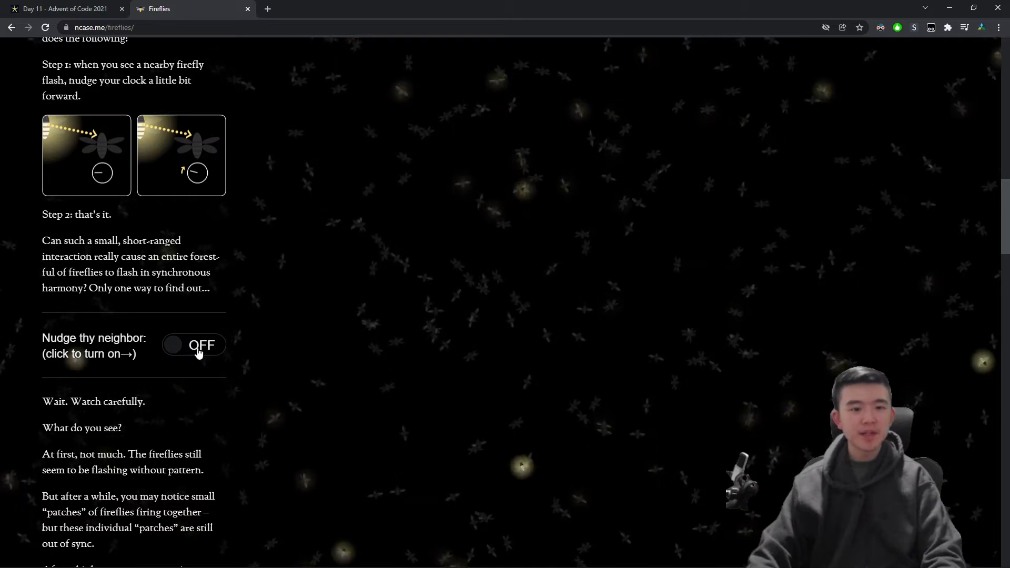
scroll(down, 3)
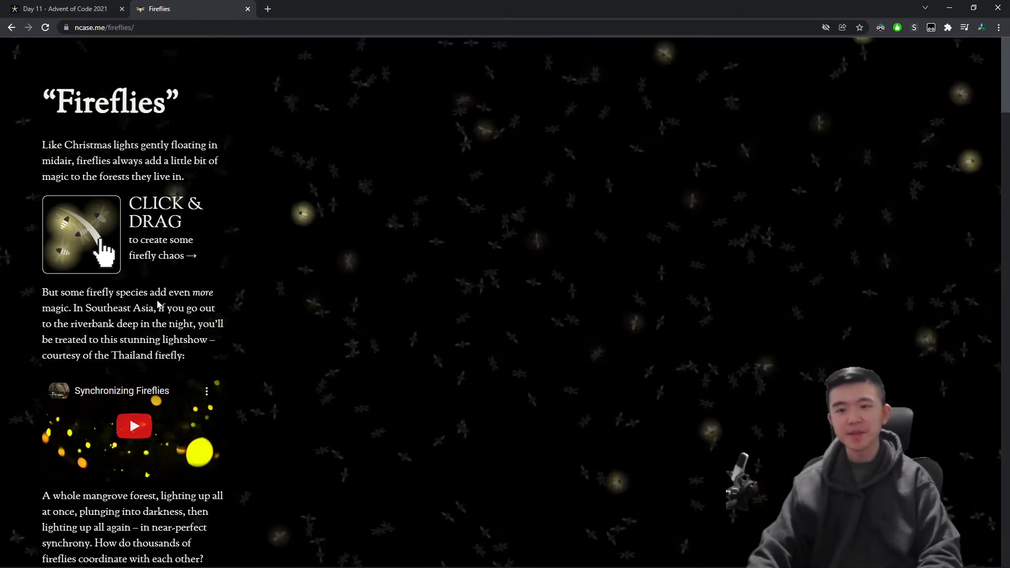
mouse_move(595, 291)
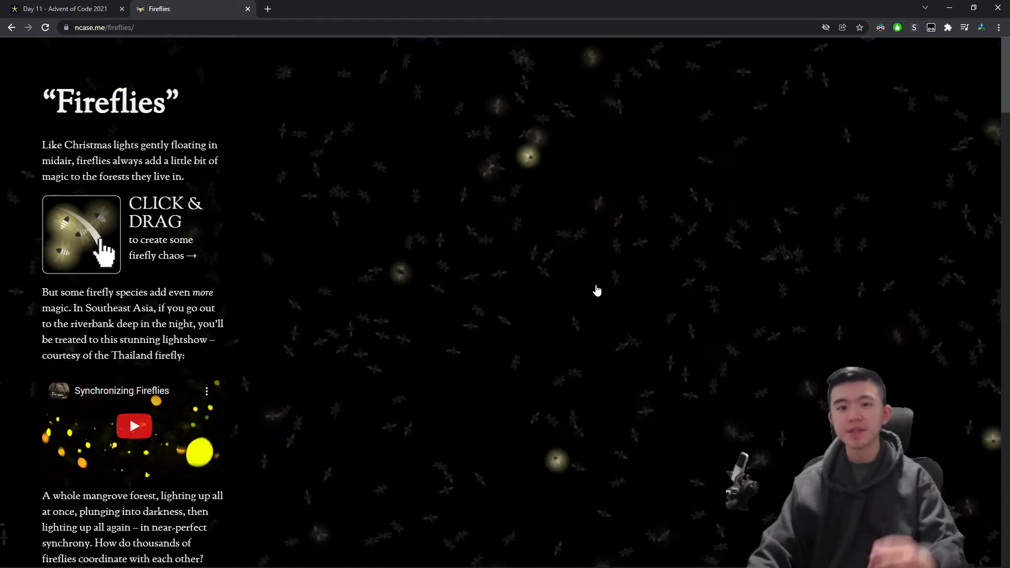
scroll(down, 3)
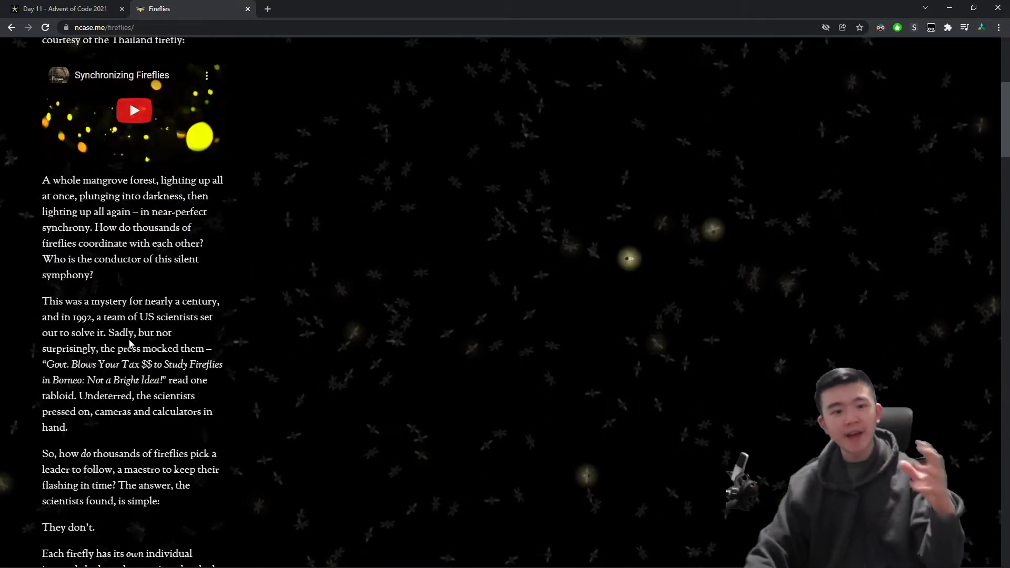
scroll(down, 3)
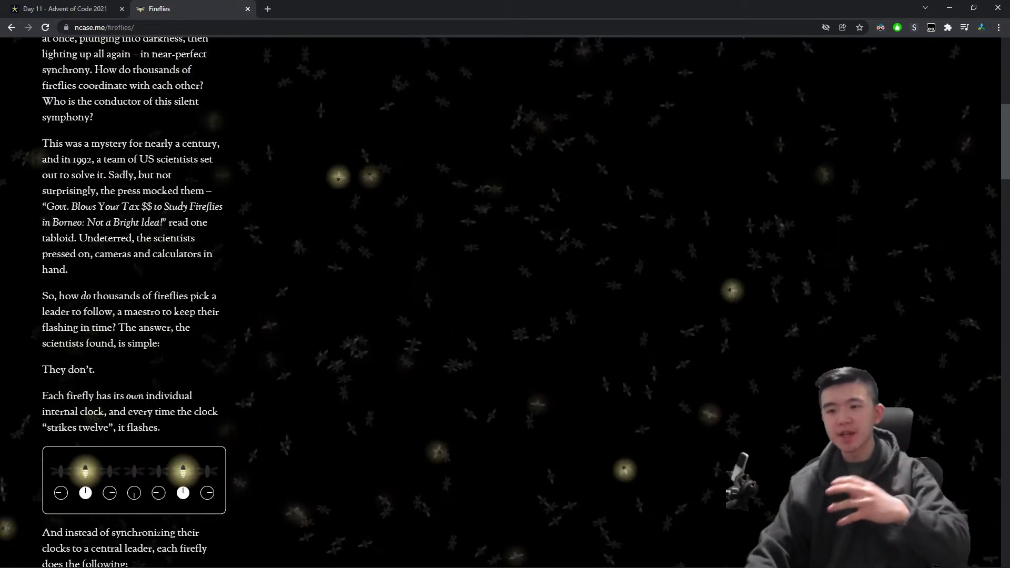
scroll(down, 3)
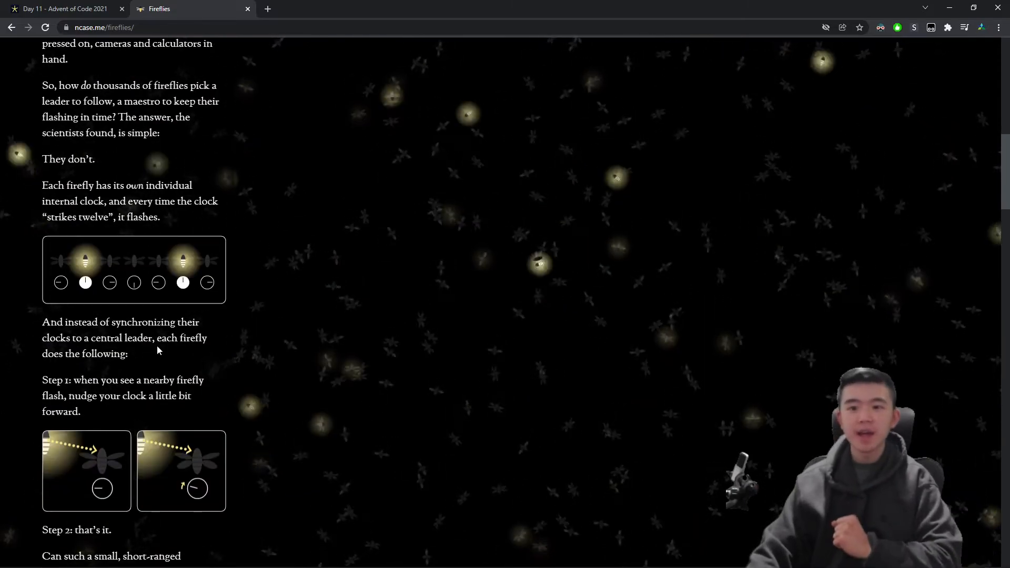
mouse_move(256, 284)
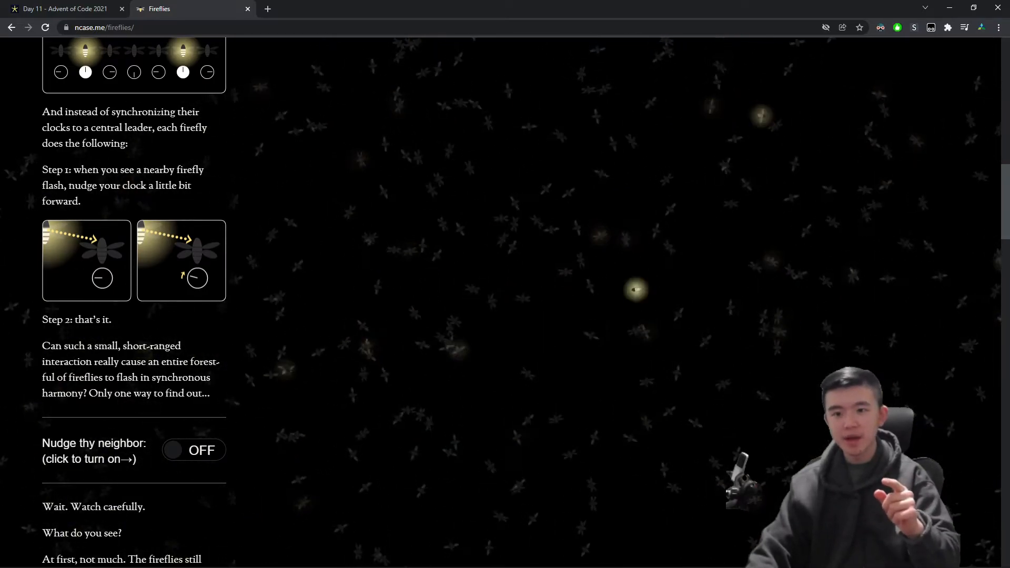
scroll(down, 3)
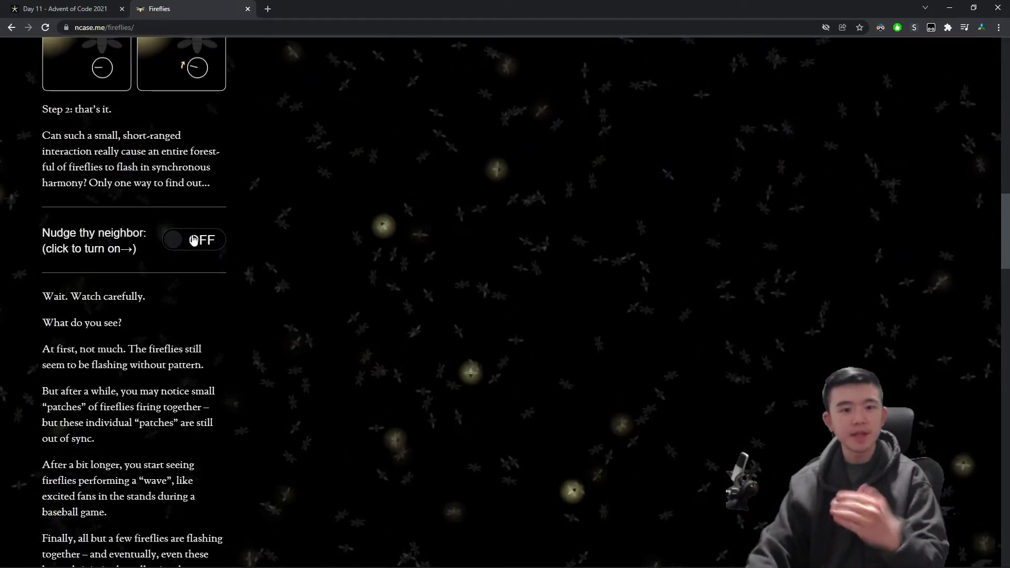
Step: Turn 'Nudge thy neighbor' ON so the fireflies sync up, and read the article to the end
click(194, 240)
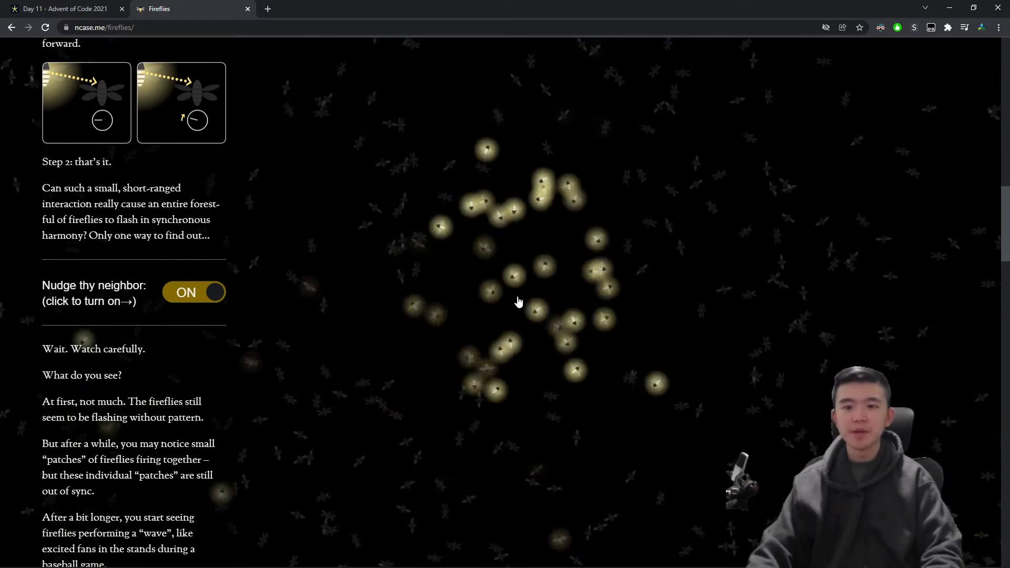
scroll(down, 3)
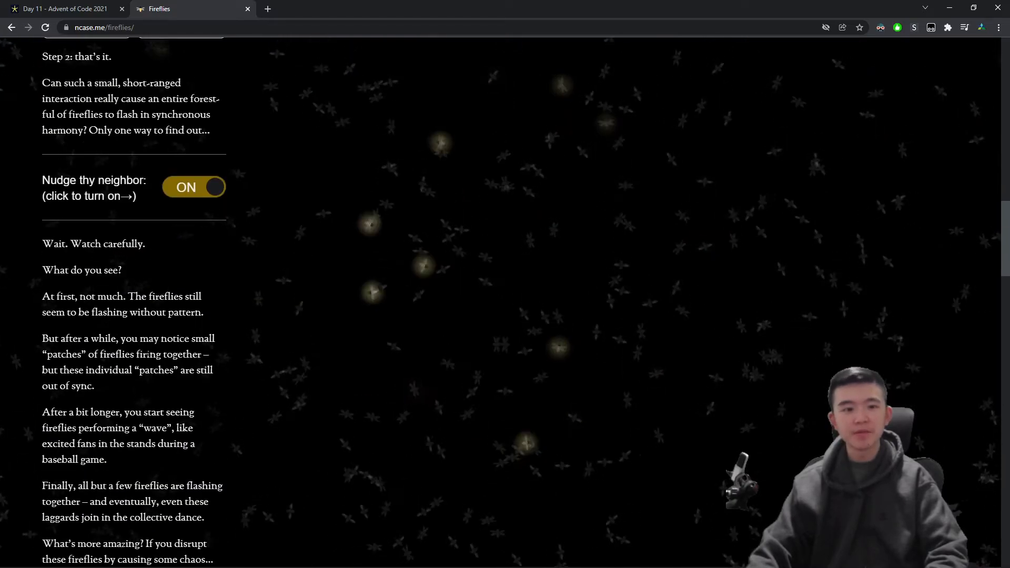
scroll(down, 3)
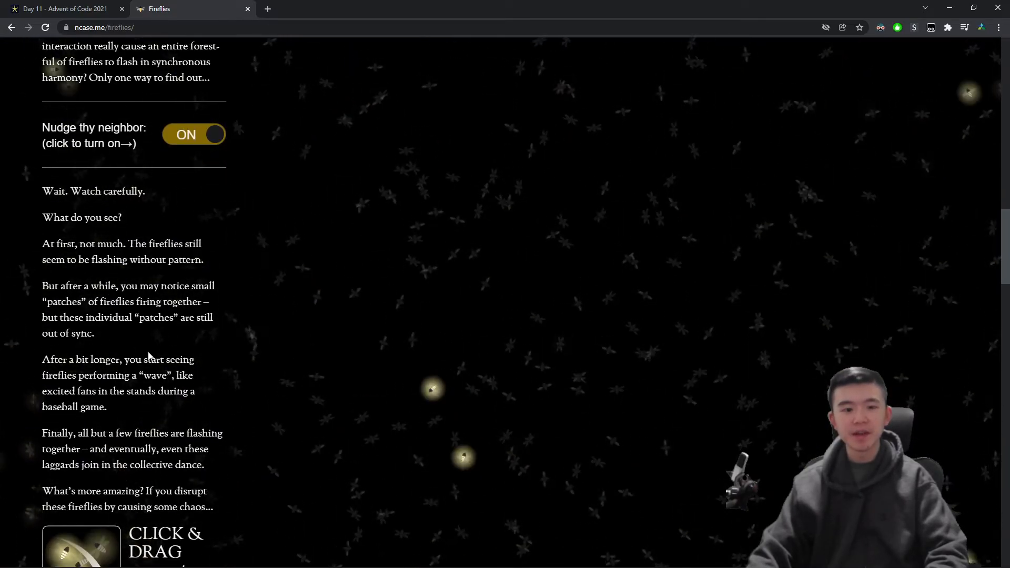
scroll(down, 3)
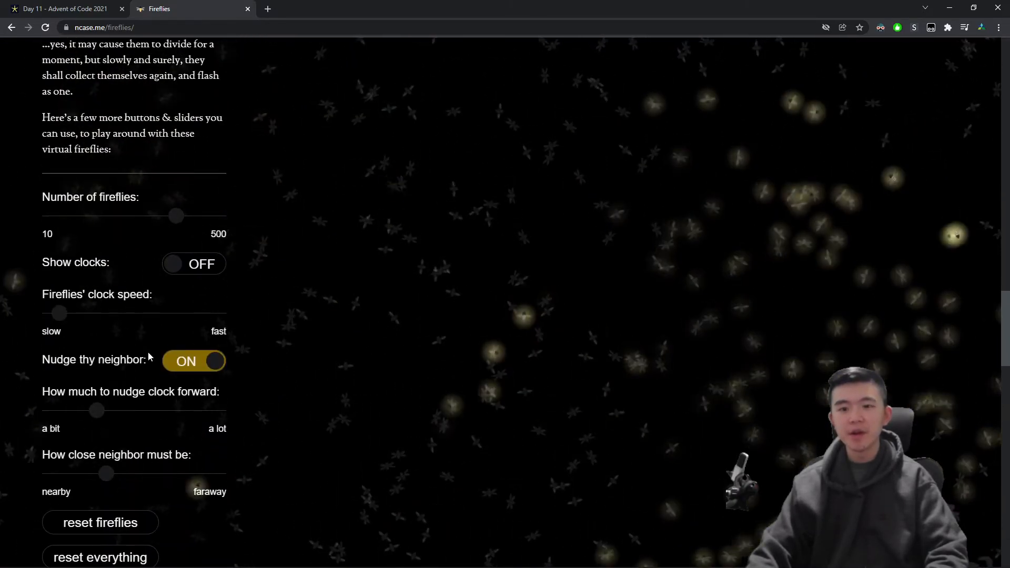
scroll(down, 3)
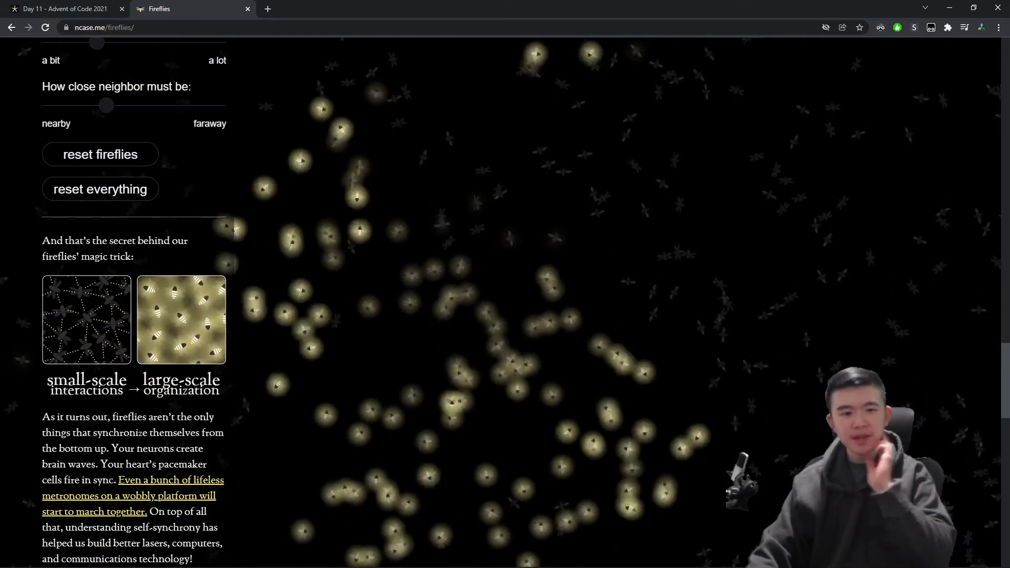
scroll(down, 3)
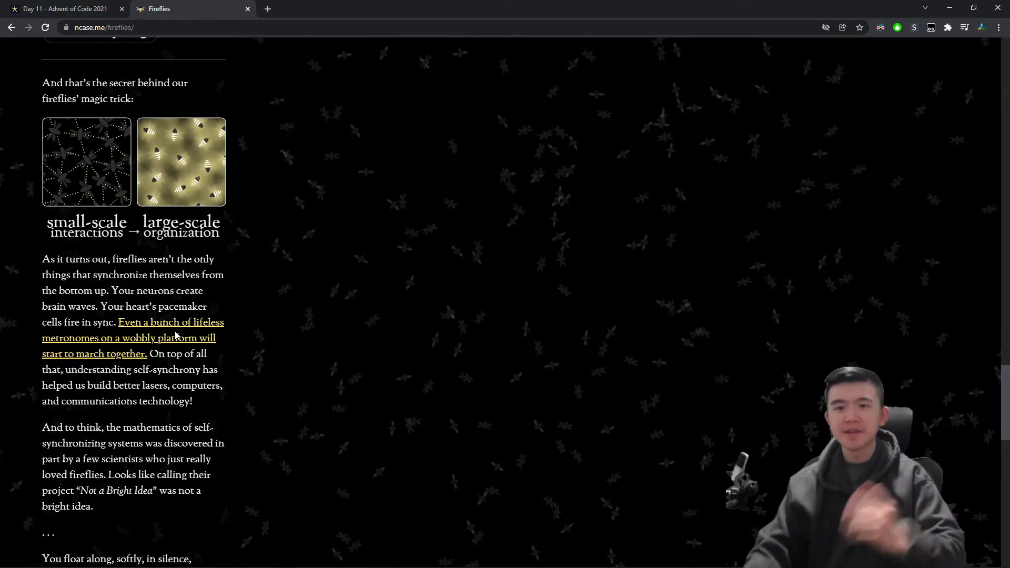
scroll(down, 3)
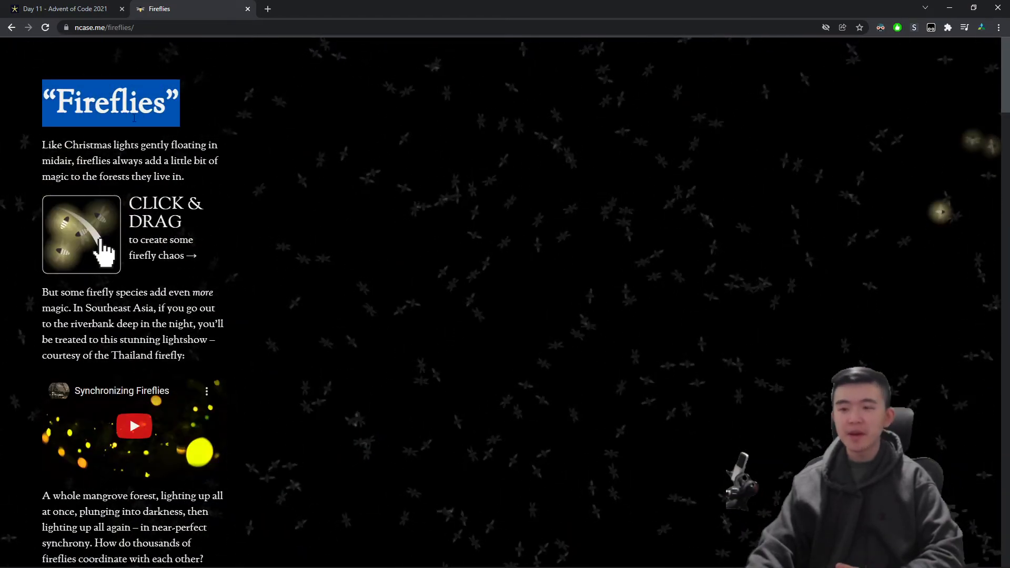
Step: Return to the Day 11 puzzle tab showing Part Two's step-195 sync and answer 247
click(61, 9)
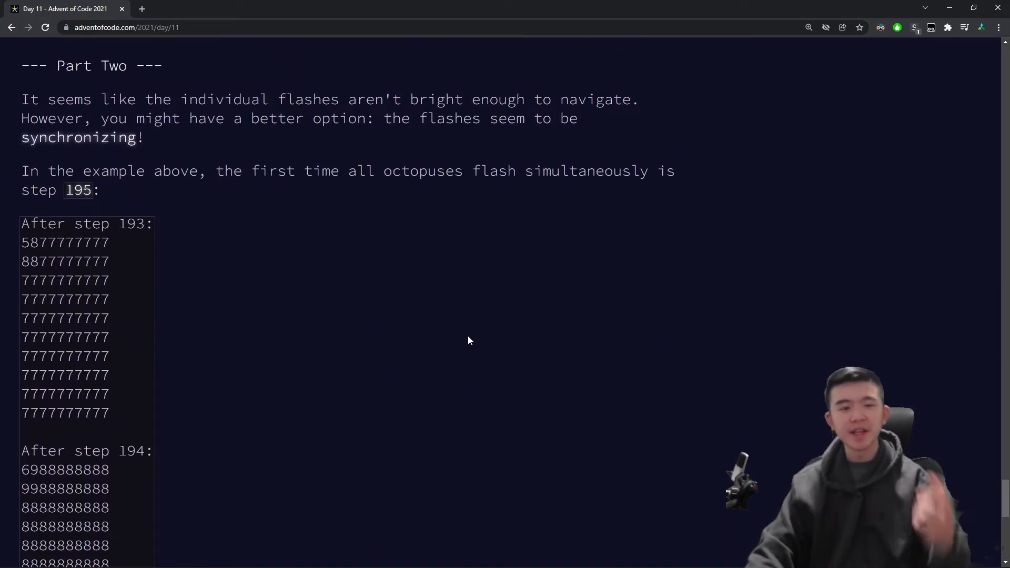
scroll(down, 3)
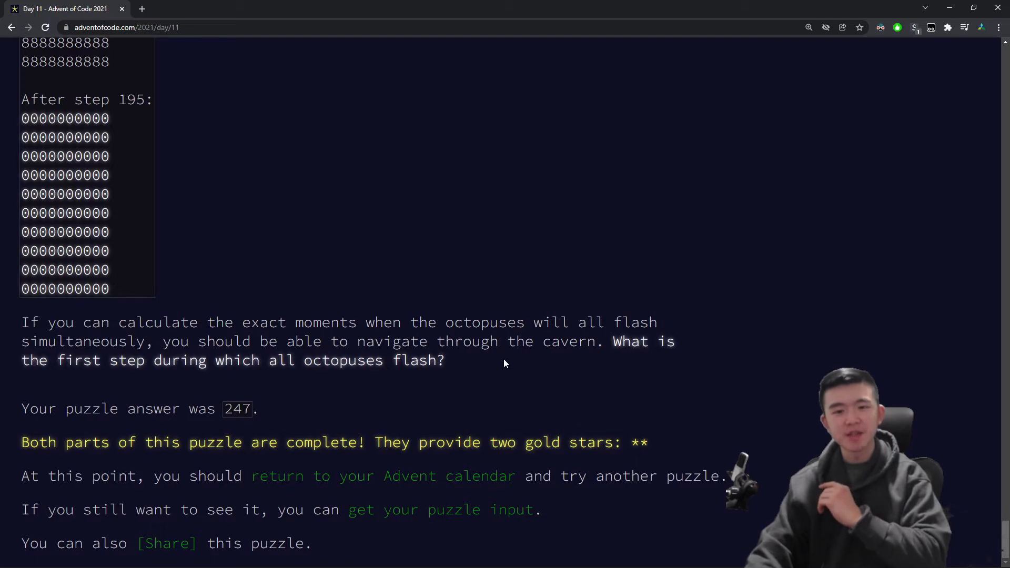